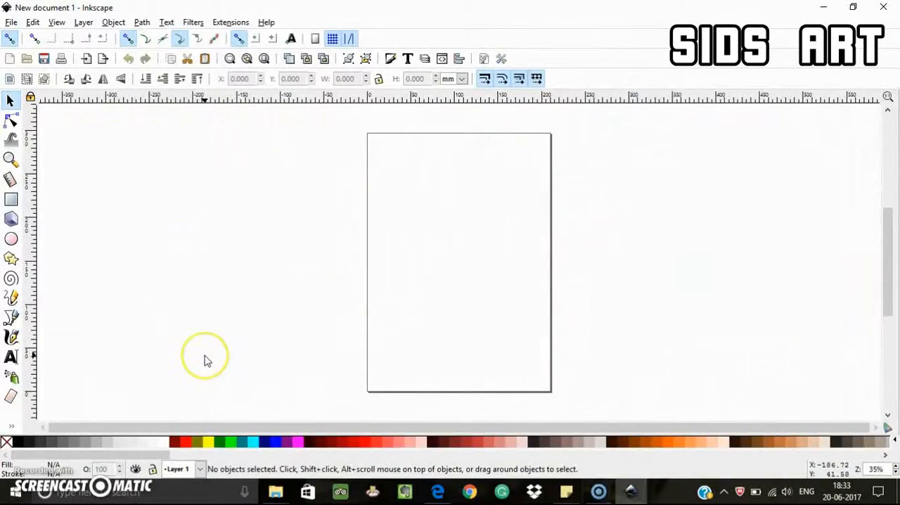
mouse_move(213, 359)
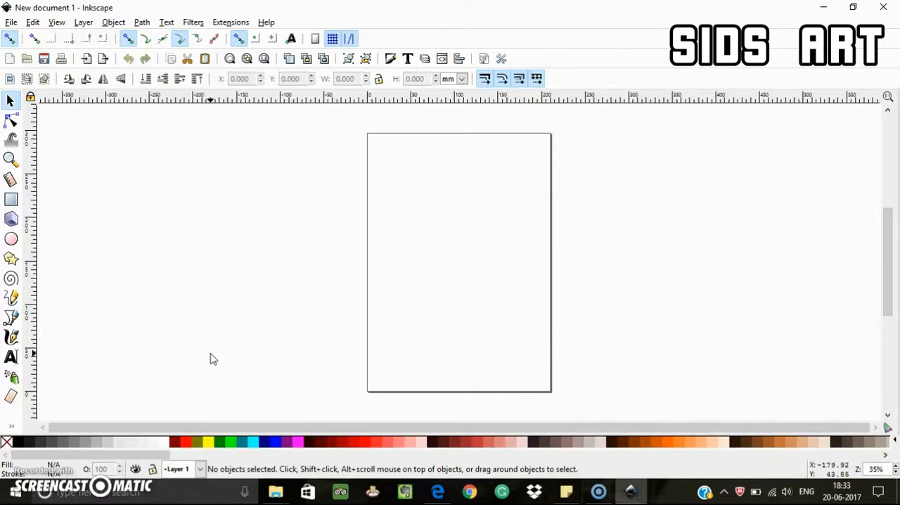
mouse_move(214, 359)
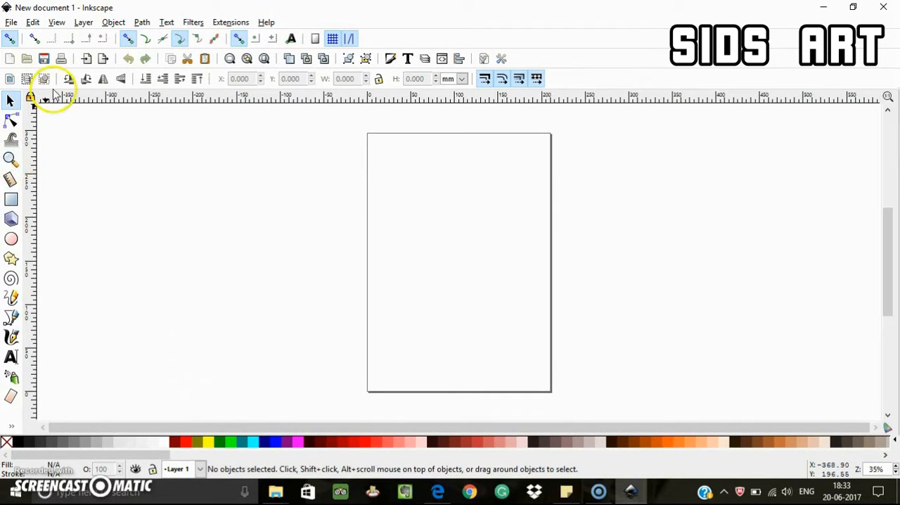
mouse_move(60, 98)
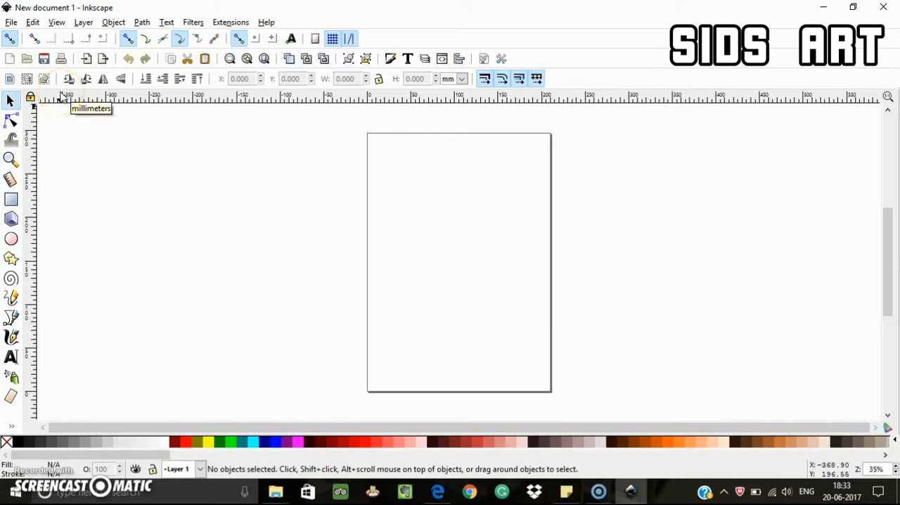
mouse_move(80, 27)
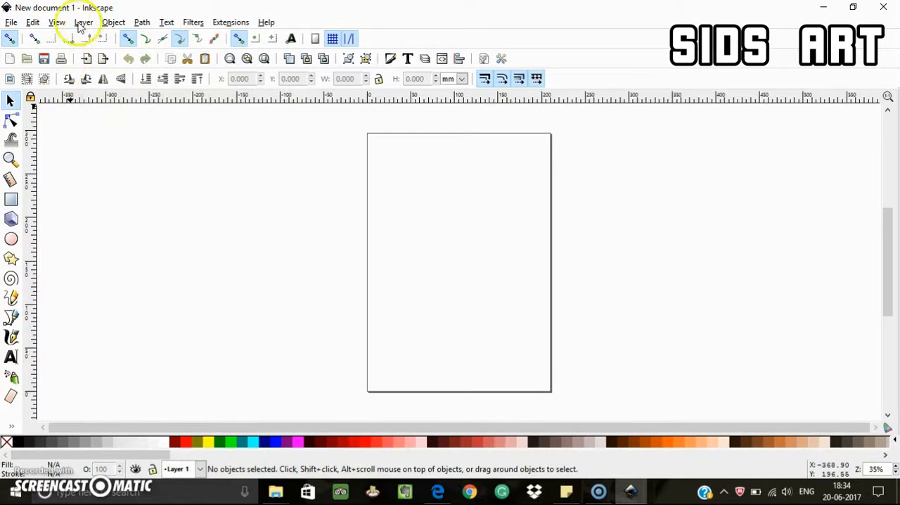
Show the swatches palette bar in Inkscape
click(57, 22)
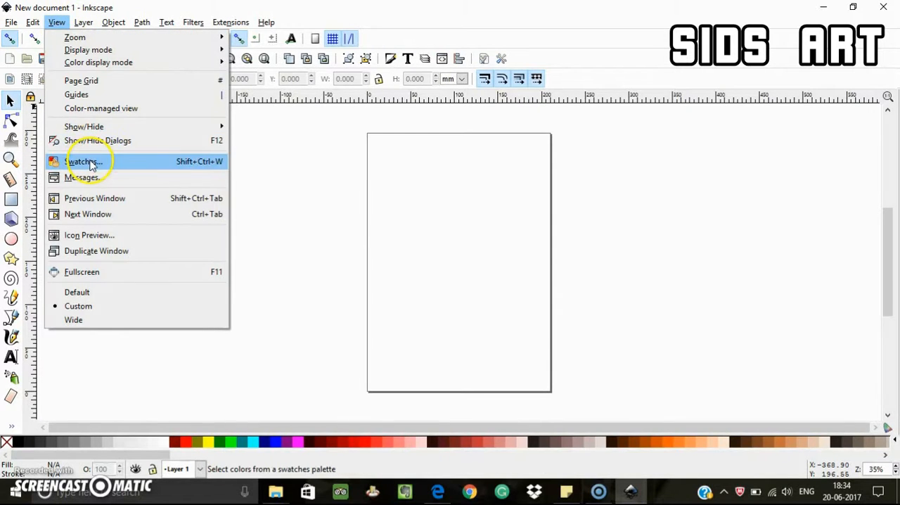
click(82, 161)
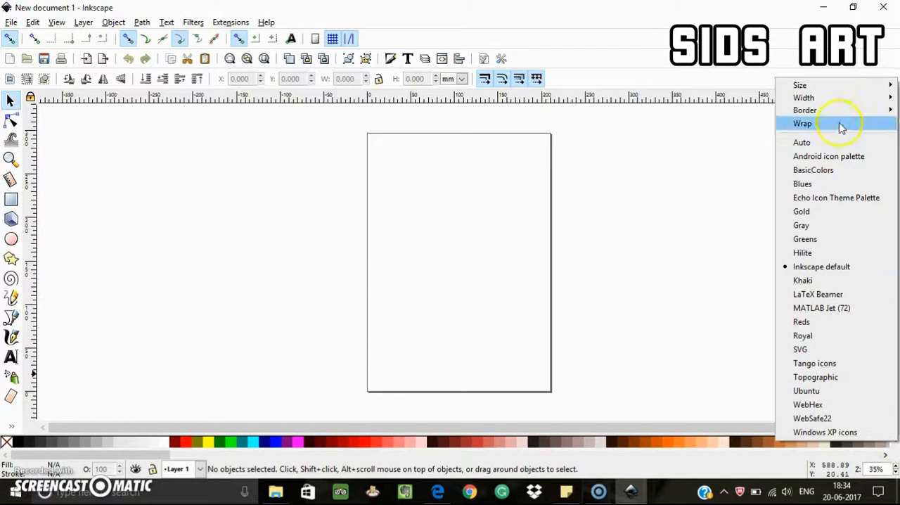
mouse_move(648, 228)
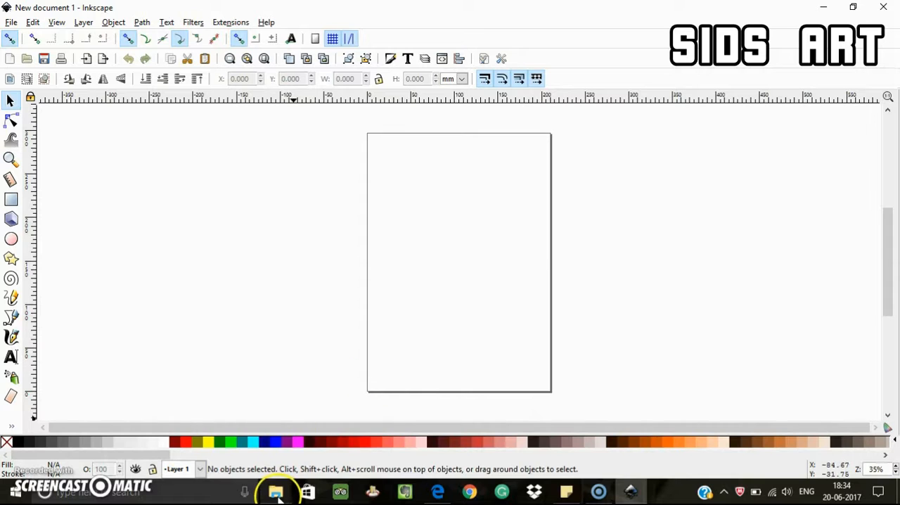
In File Explorer browse to C: > Program Files > Inkscape > share > palettes with its .gpl files
click(275, 491)
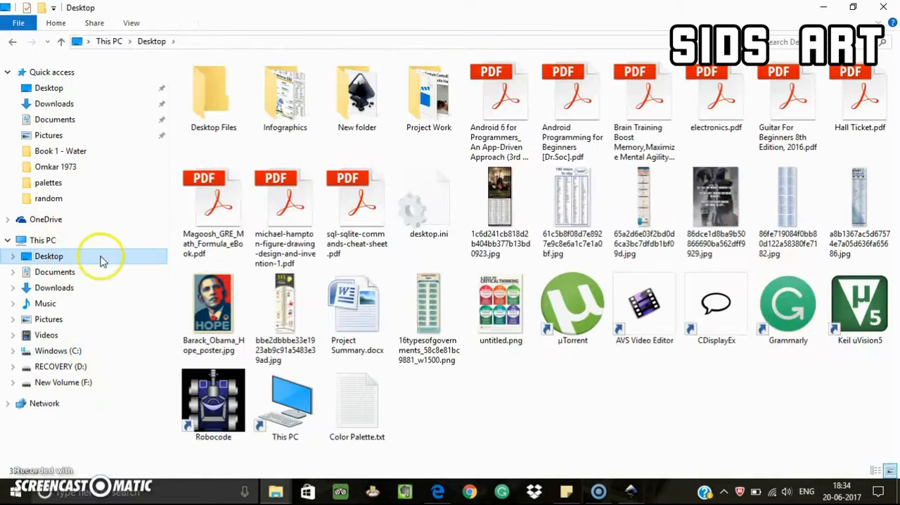
click(42, 239)
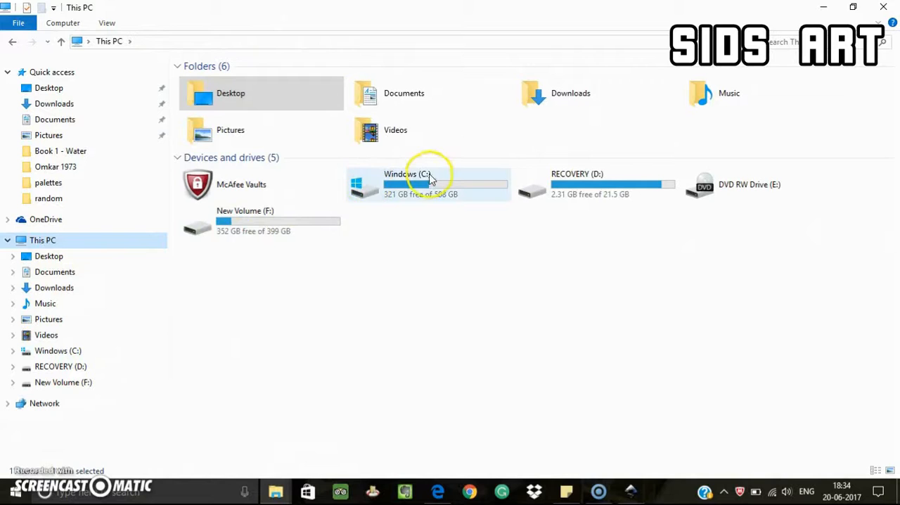
double_click(429, 183)
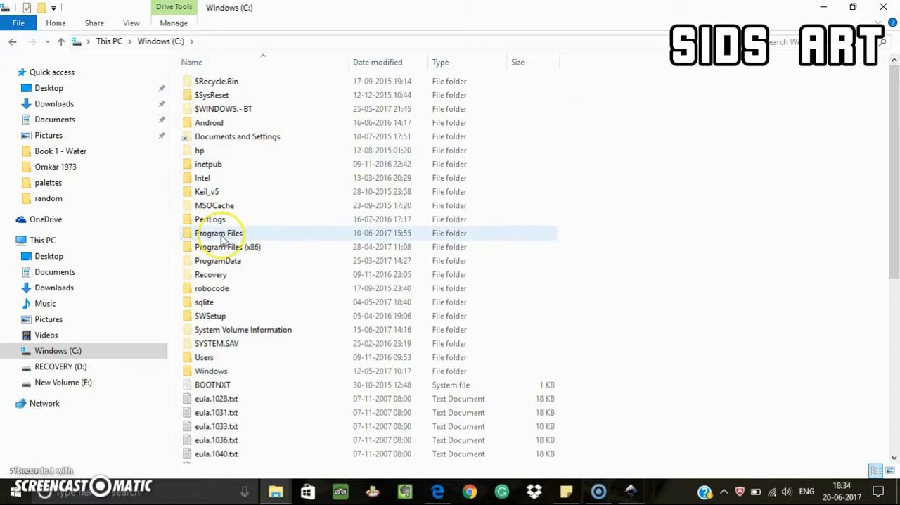
double_click(218, 232)
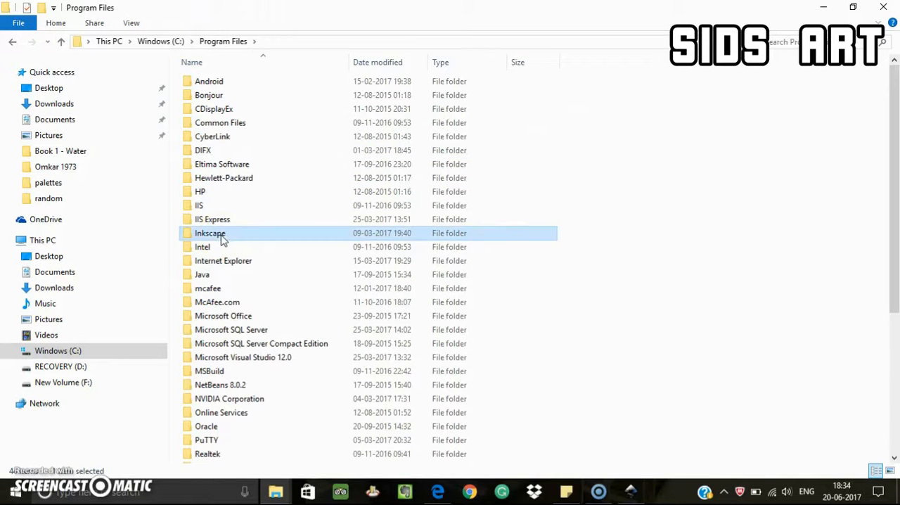
double_click(210, 232)
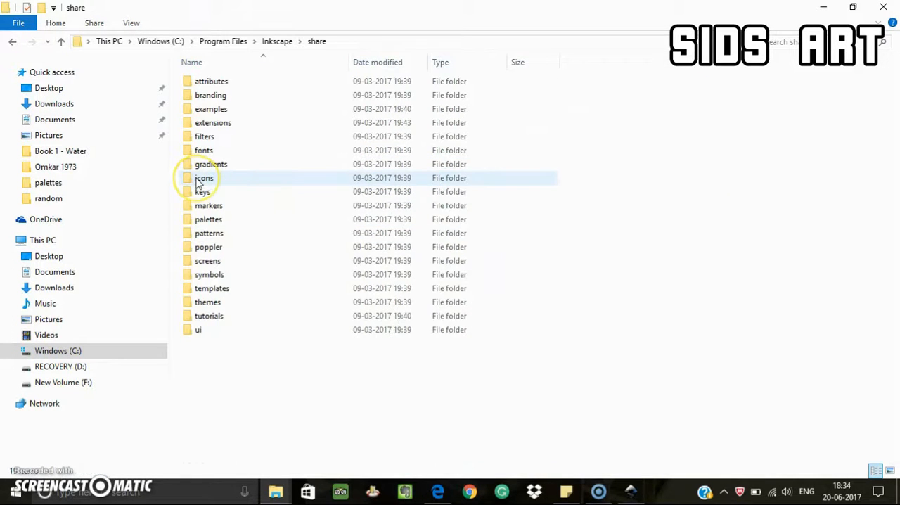
double_click(208, 218)
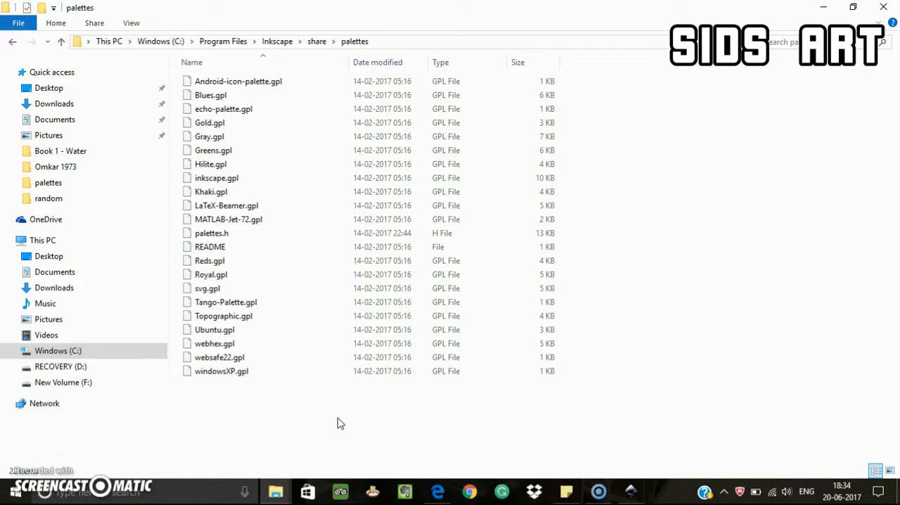
mouse_move(392, 389)
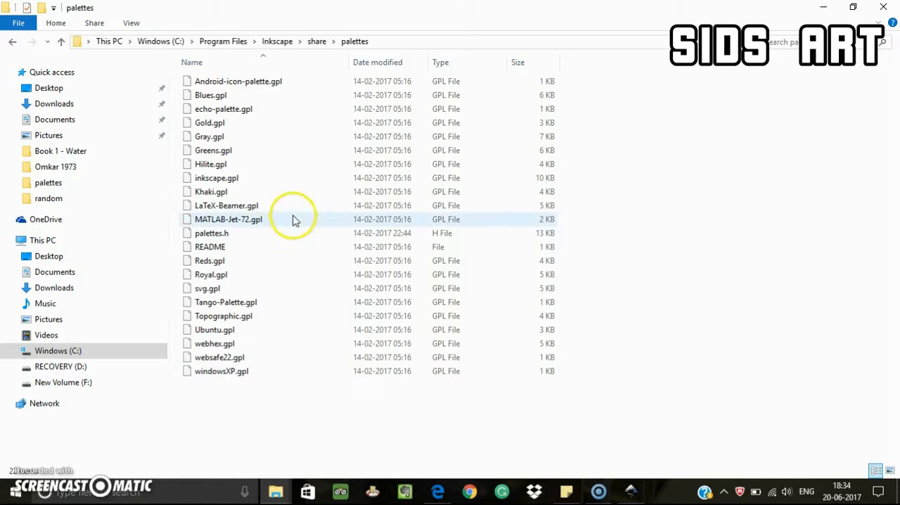
mouse_move(623, 234)
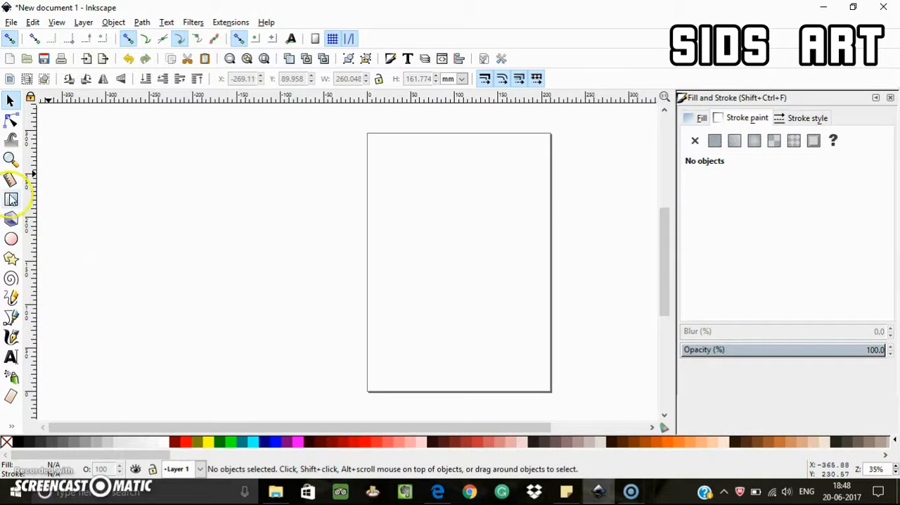
Draw four rectangles beside and across the page with the Rectangle tool
click(12, 199)
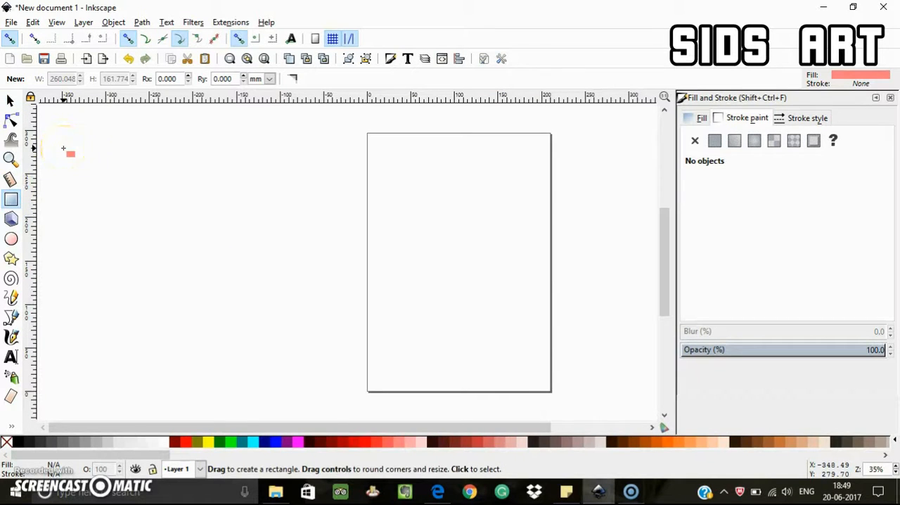
drag(63, 148, 237, 216)
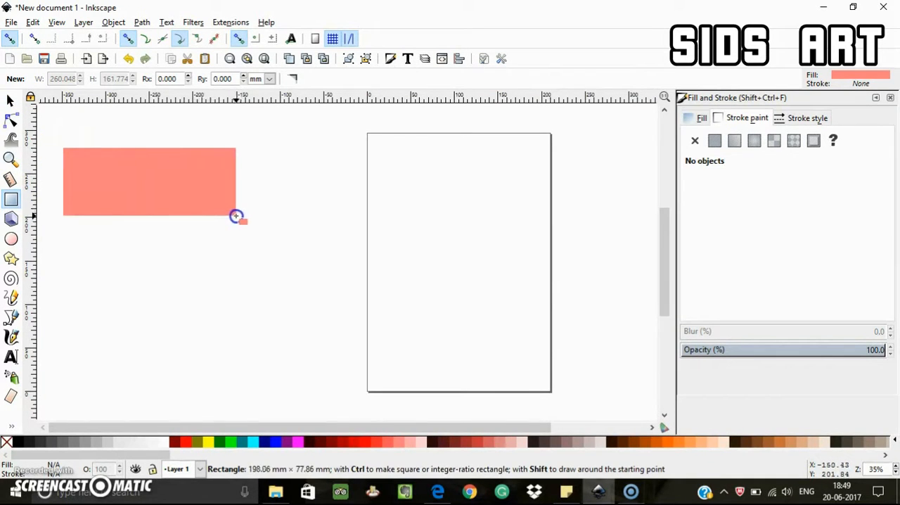
drag(237, 216, 269, 210)
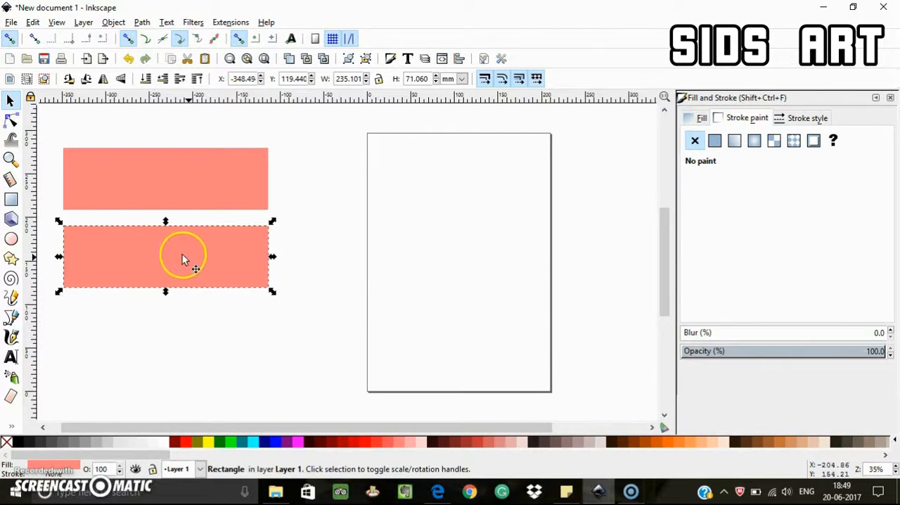
drag(182, 257, 425, 180)
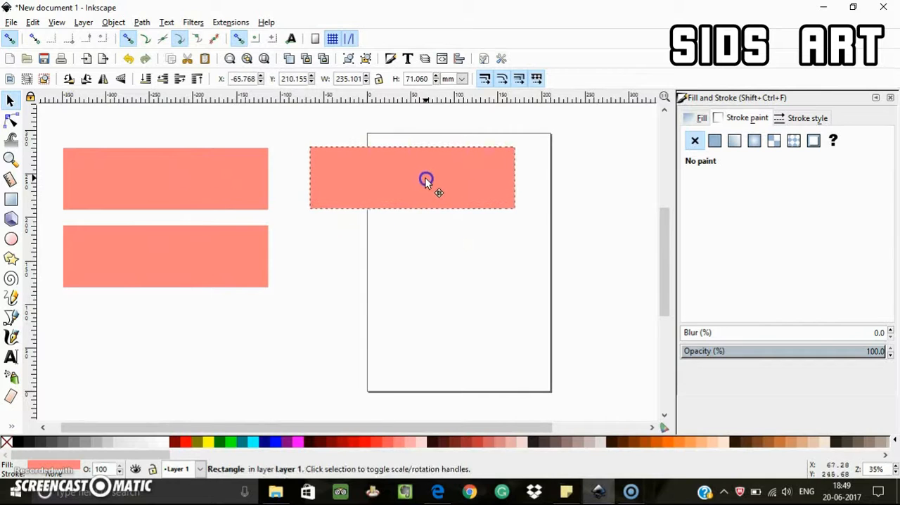
drag(426, 178, 419, 266)
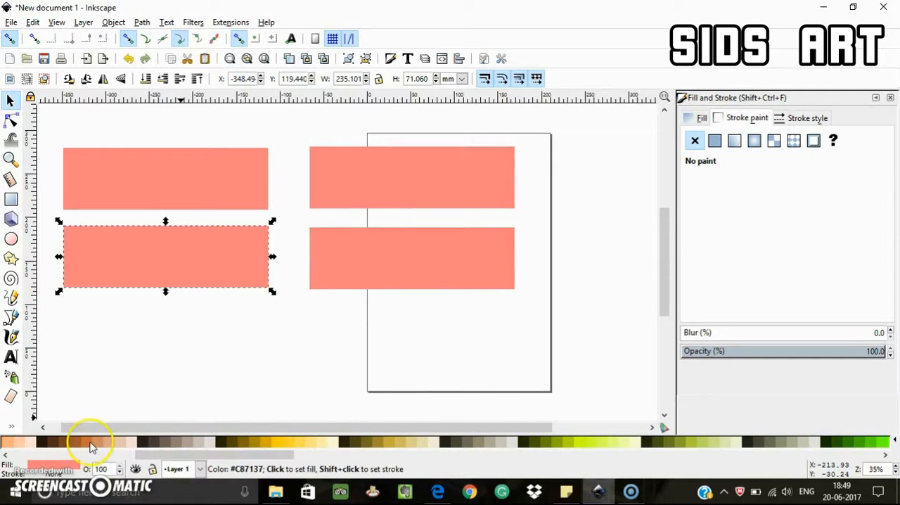
Fill the lower left rectangle brown and the top page rectangle yellow-green from the swatches
click(91, 441)
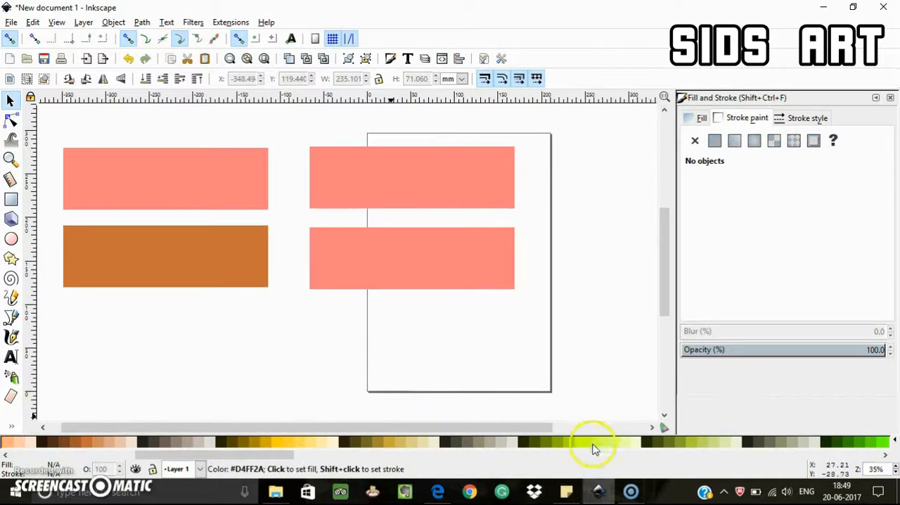
click(412, 178)
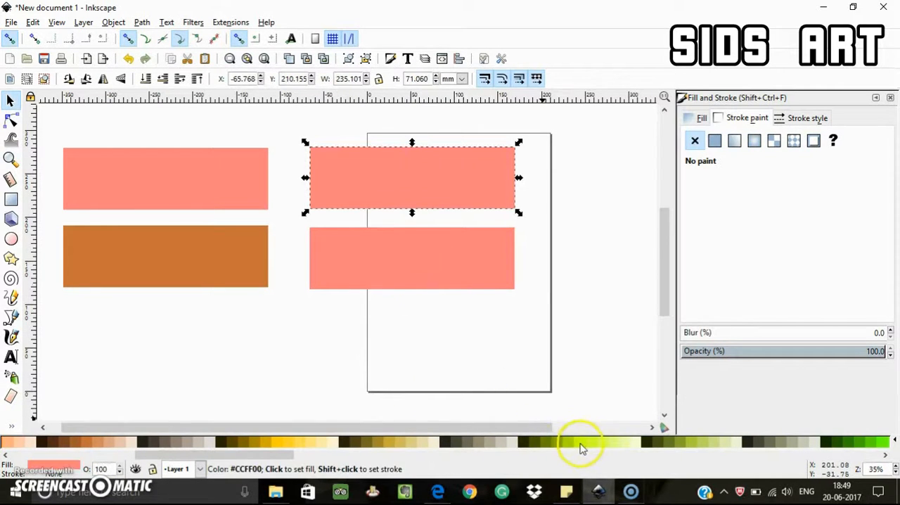
click(580, 442)
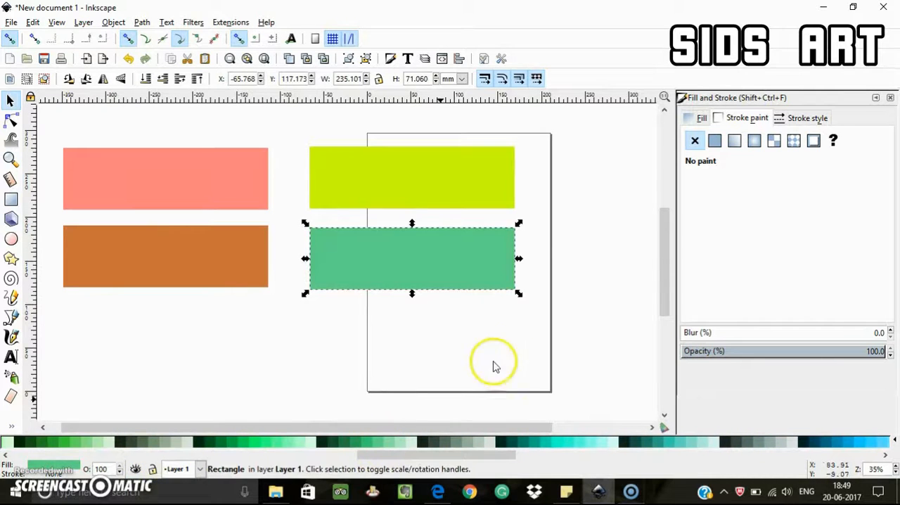
Give the copied yellow-green rectangle a flat dark teal stroke from the palette swatch
click(647, 231)
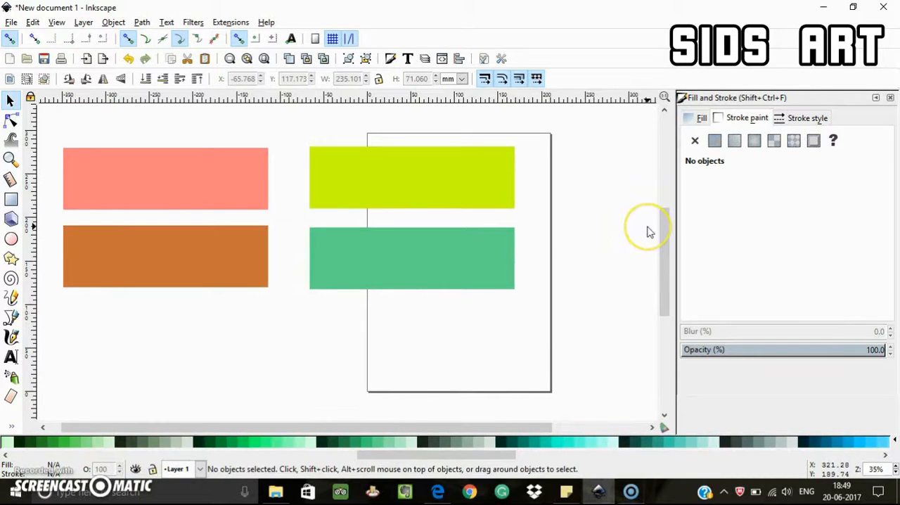
mouse_move(531, 181)
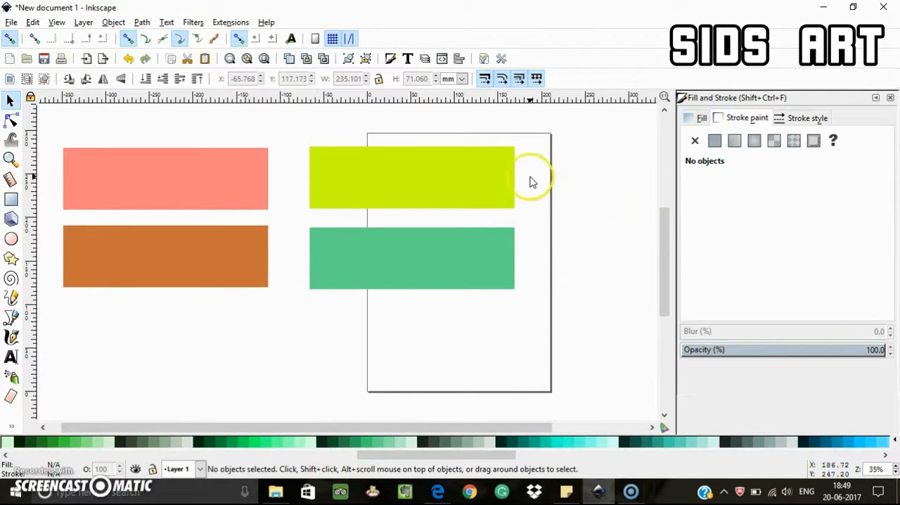
mouse_move(538, 205)
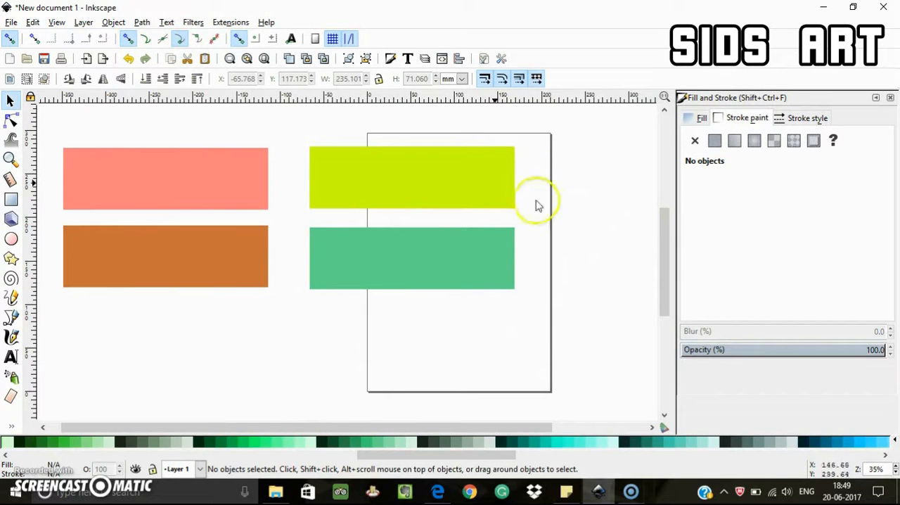
mouse_move(372, 169)
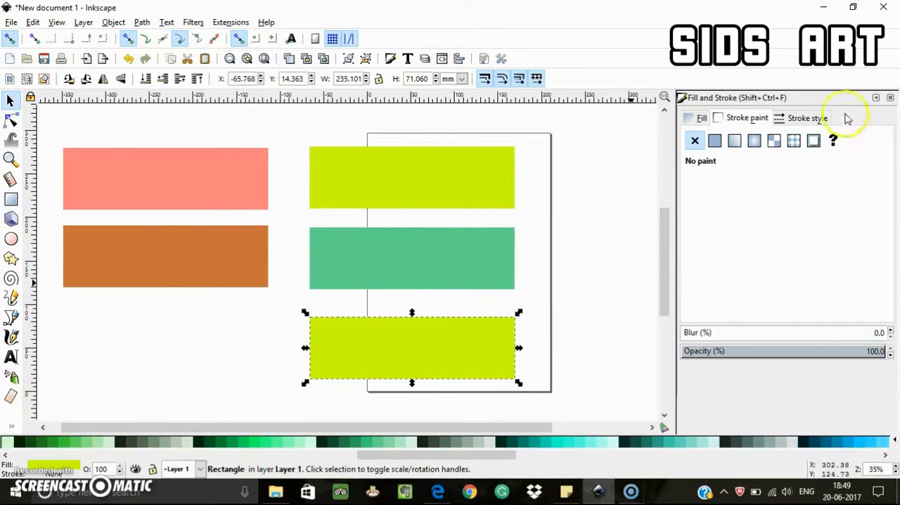
click(714, 141)
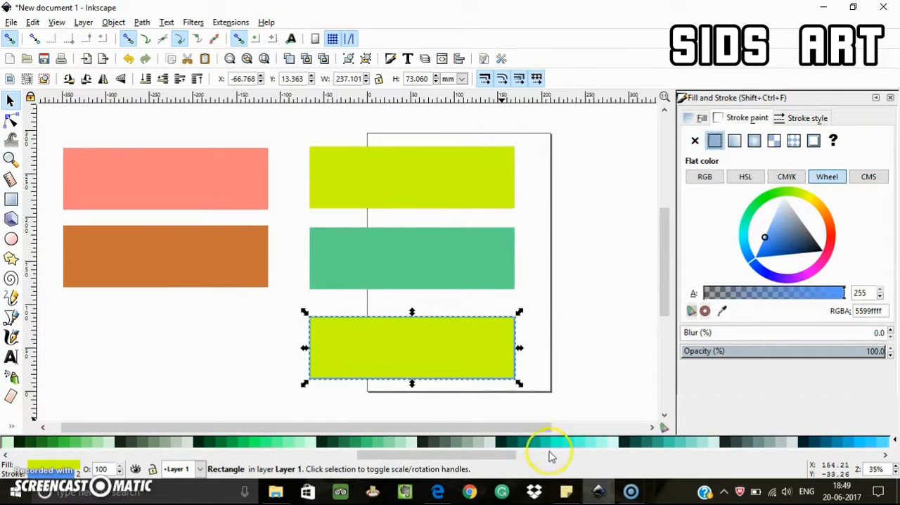
click(510, 441)
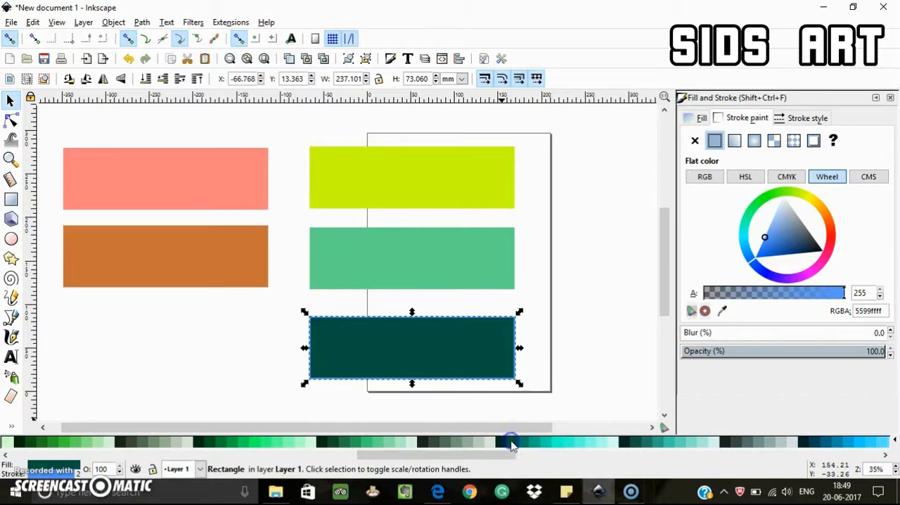
click(514, 442)
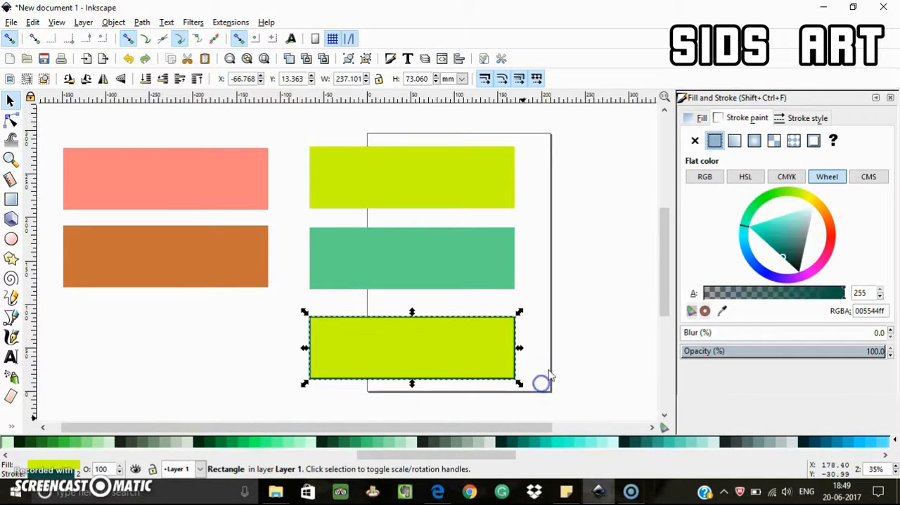
click(393, 391)
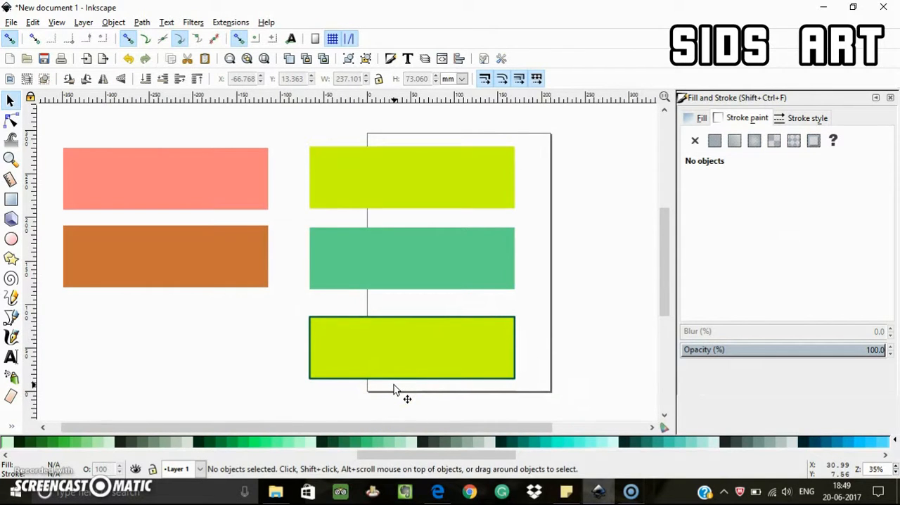
mouse_move(412, 264)
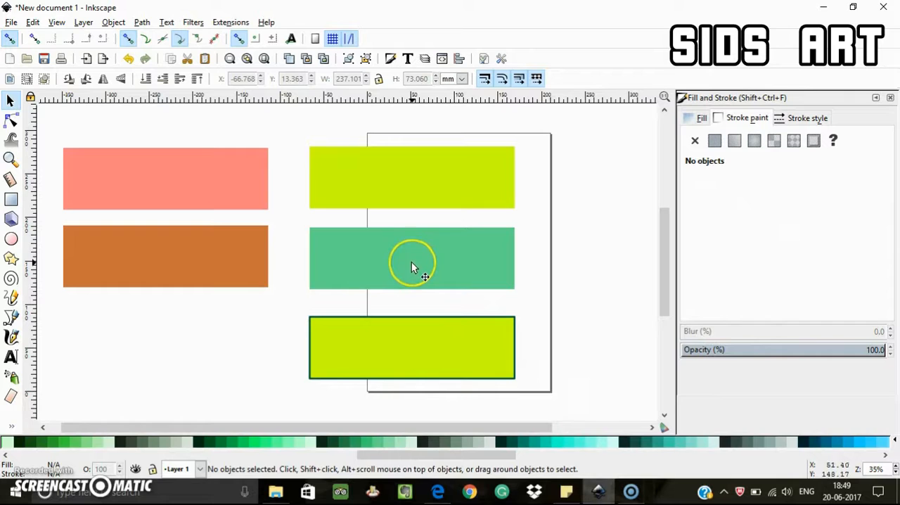
mouse_move(420, 254)
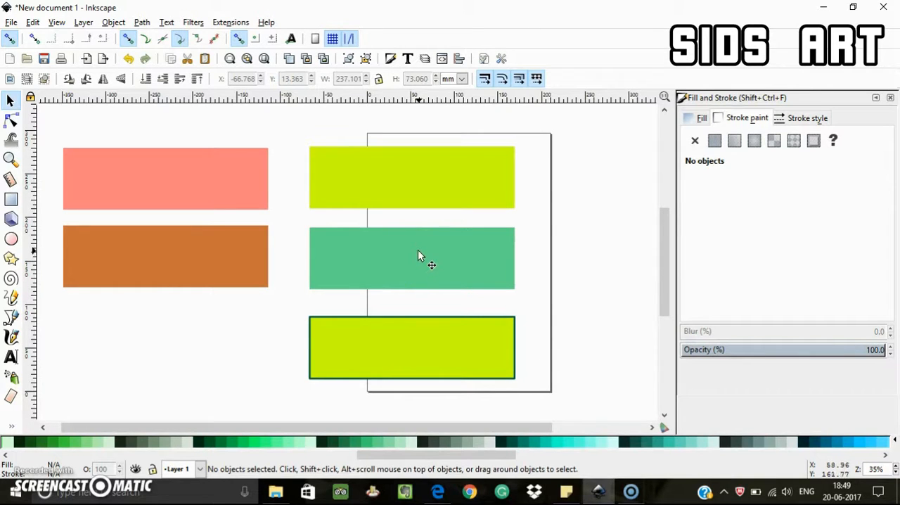
mouse_move(345, 232)
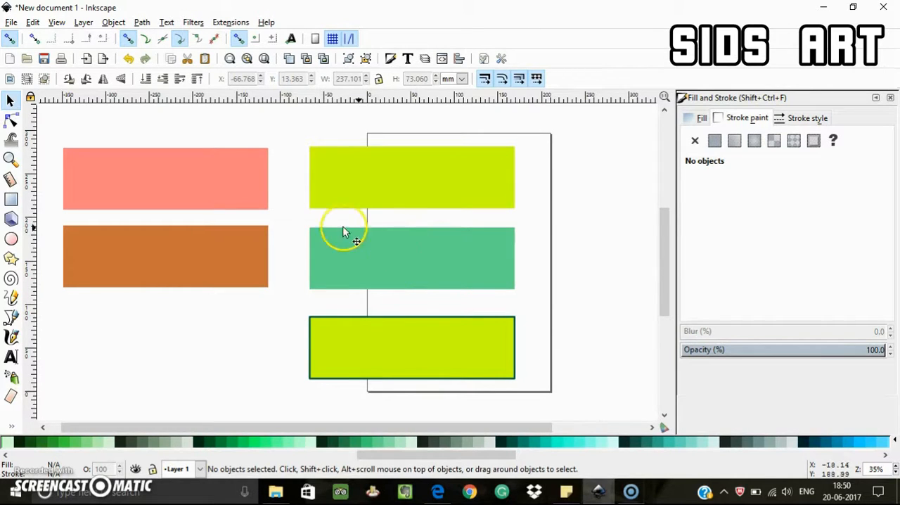
Lay a linear gradient across the new bottom-left rectangle starting from a blue swatch
click(165, 179)
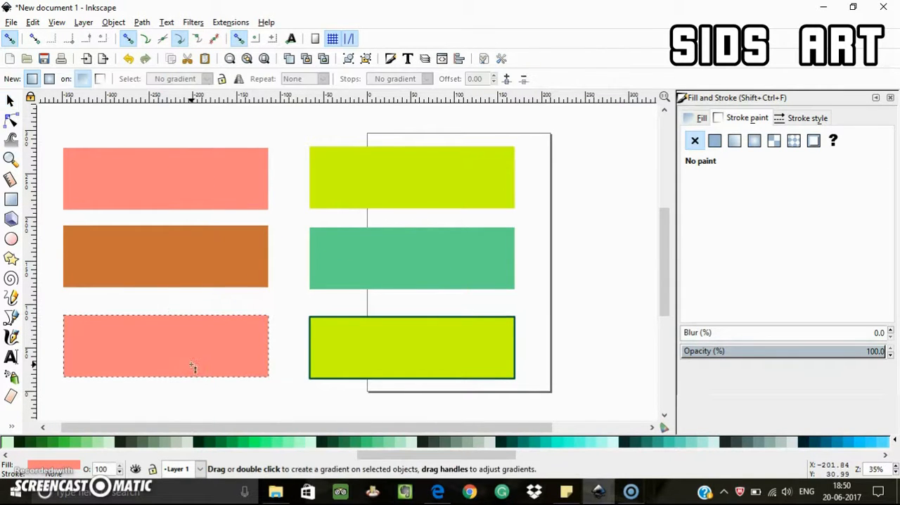
drag(84, 351, 255, 352)
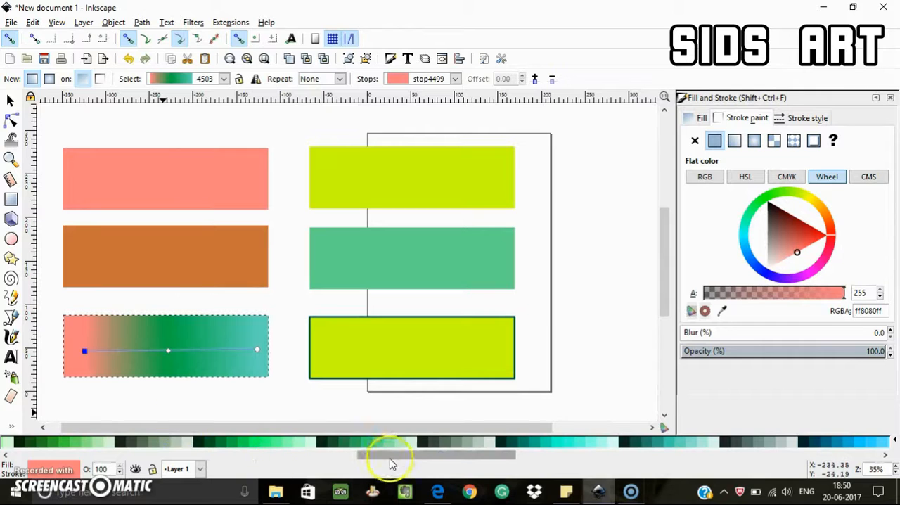
click(608, 442)
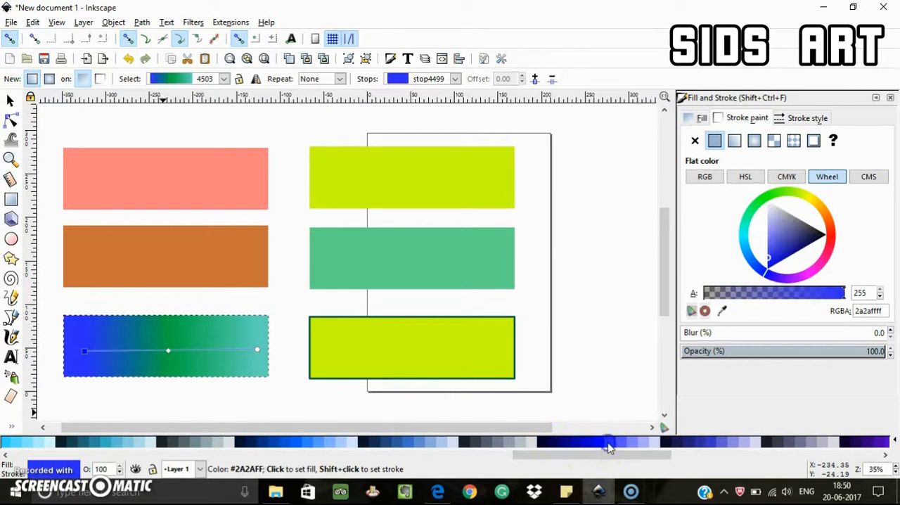
mouse_move(11, 102)
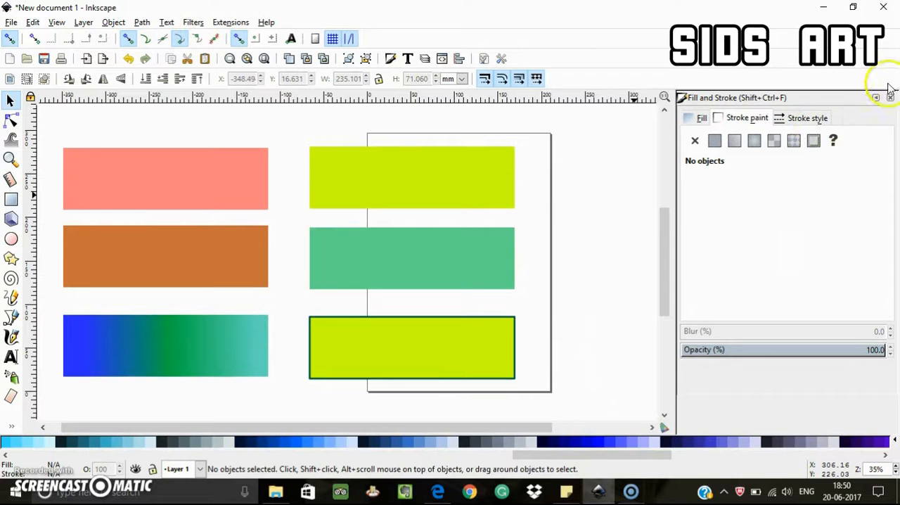
Save the drawing as GIMP Palette VeryBasicColors.gpl in the palettes folder
click(888, 97)
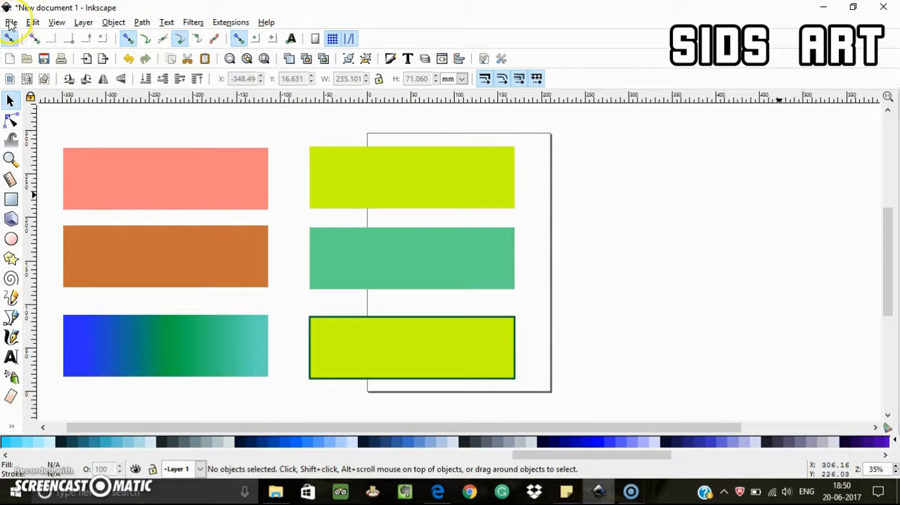
click(10, 22)
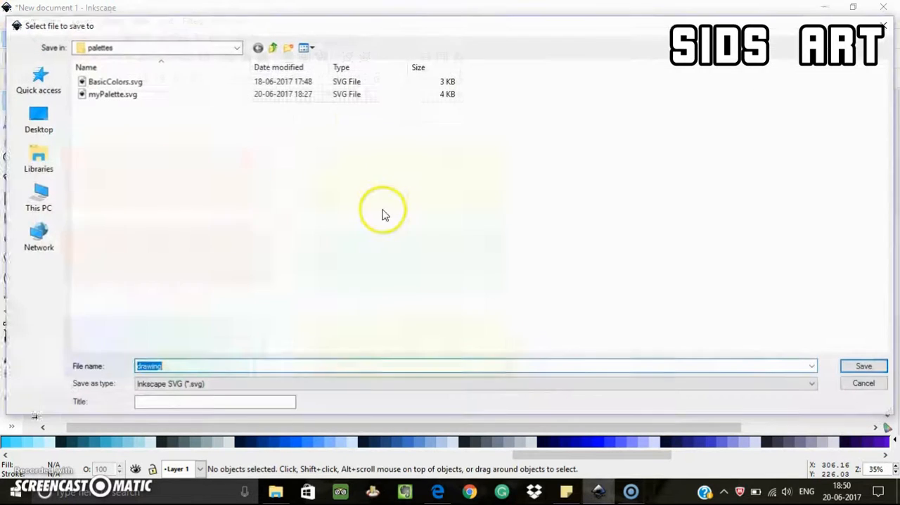
mouse_move(296, 316)
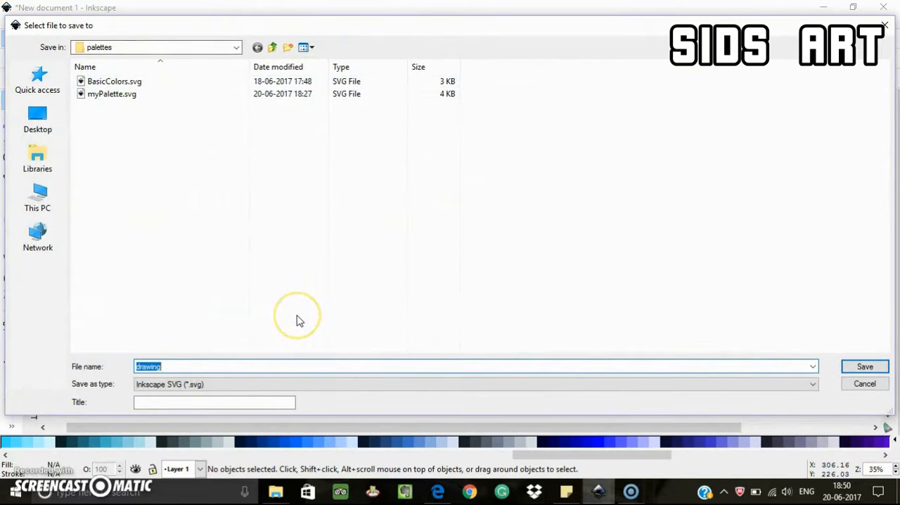
mouse_move(296, 317)
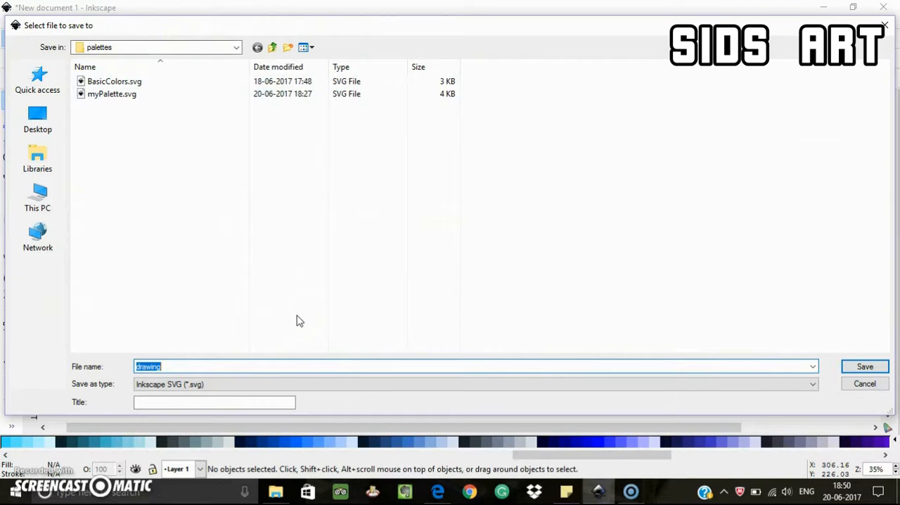
text(basic)
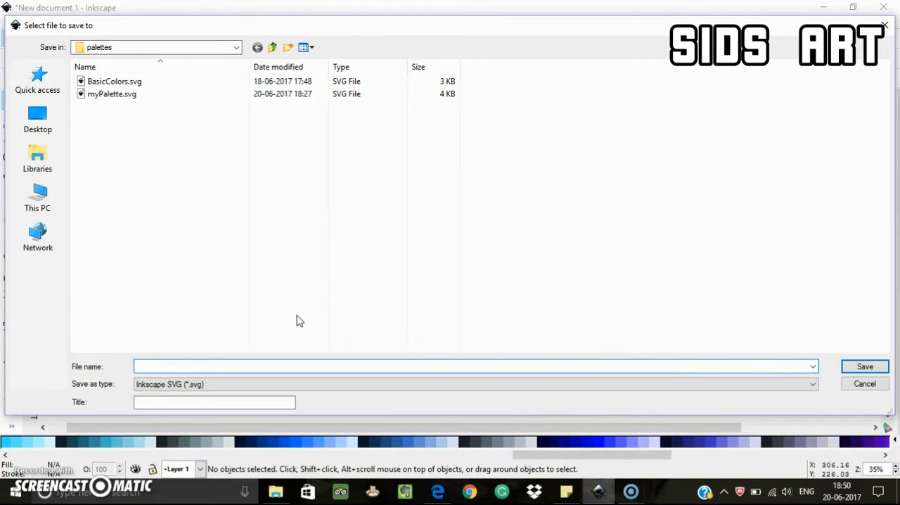
text(VeryBa)
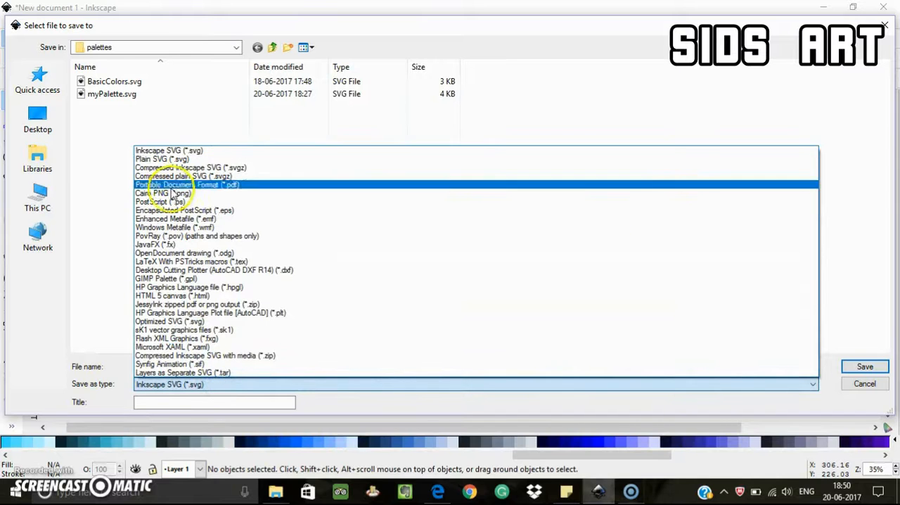
click(165, 278)
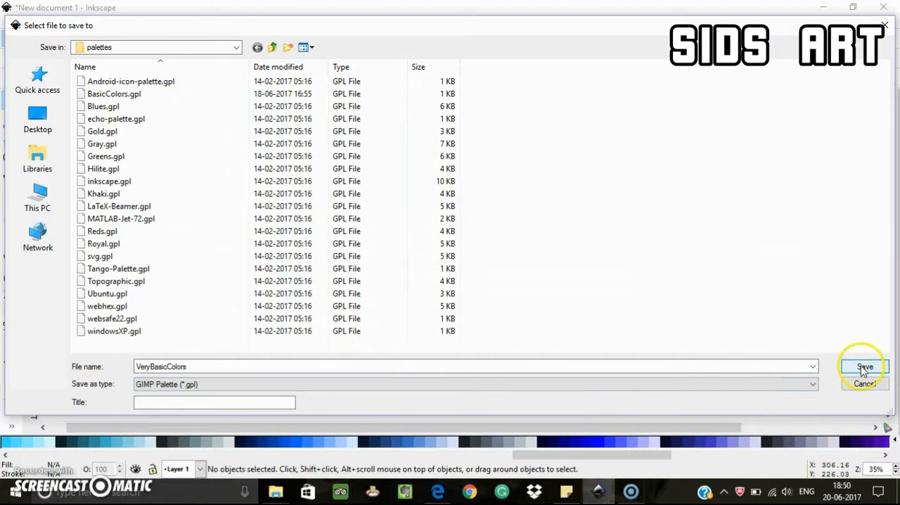
click(864, 367)
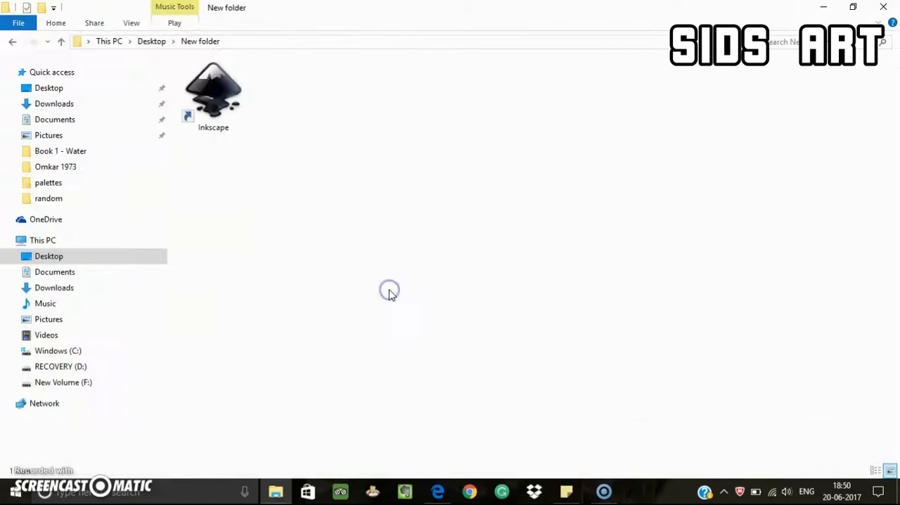
Relaunch Inkscape from its shortcut to get a fresh blank document
click(213, 95)
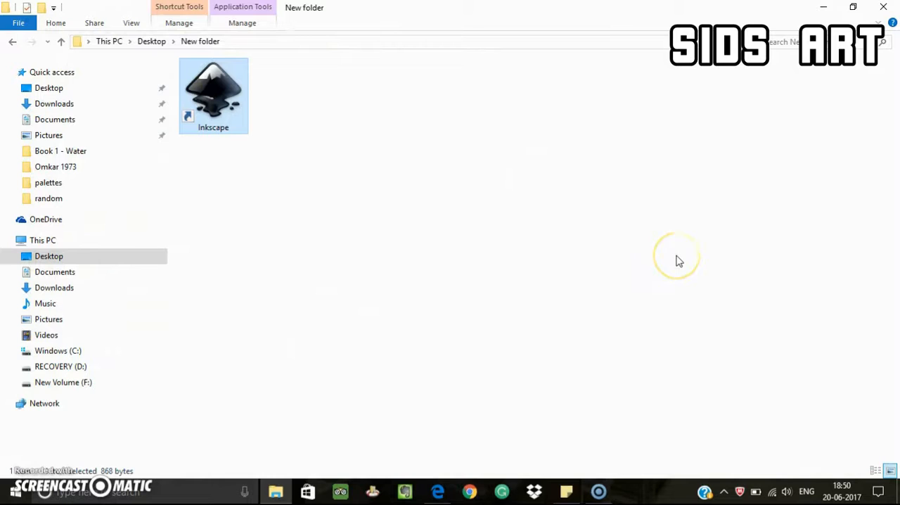
double_click(213, 92)
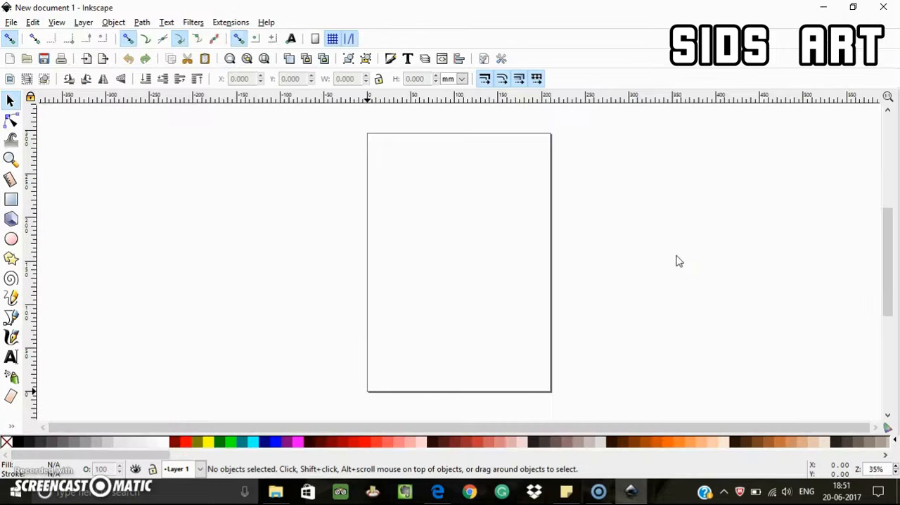
mouse_move(75, 37)
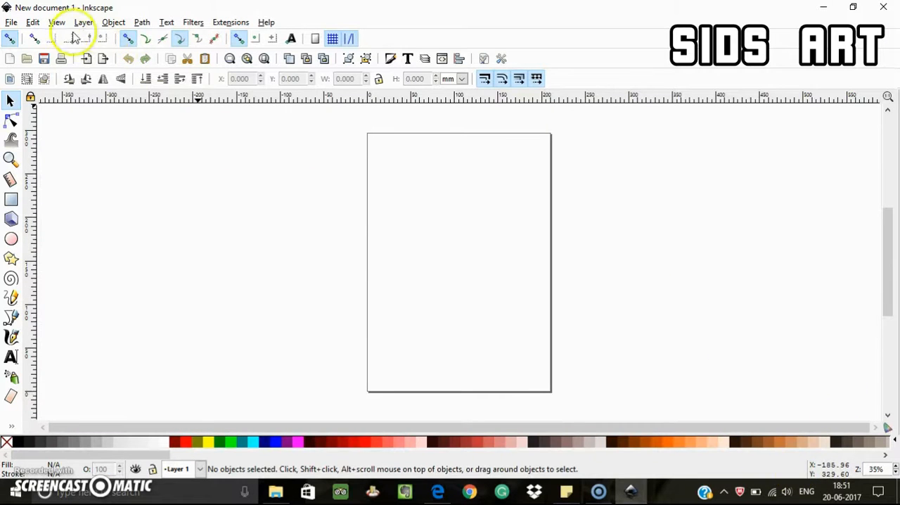
click(57, 22)
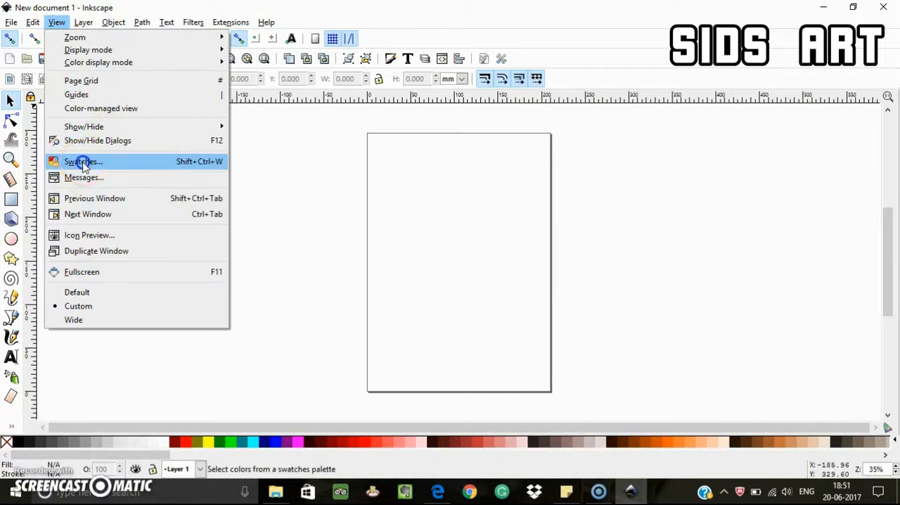
click(82, 161)
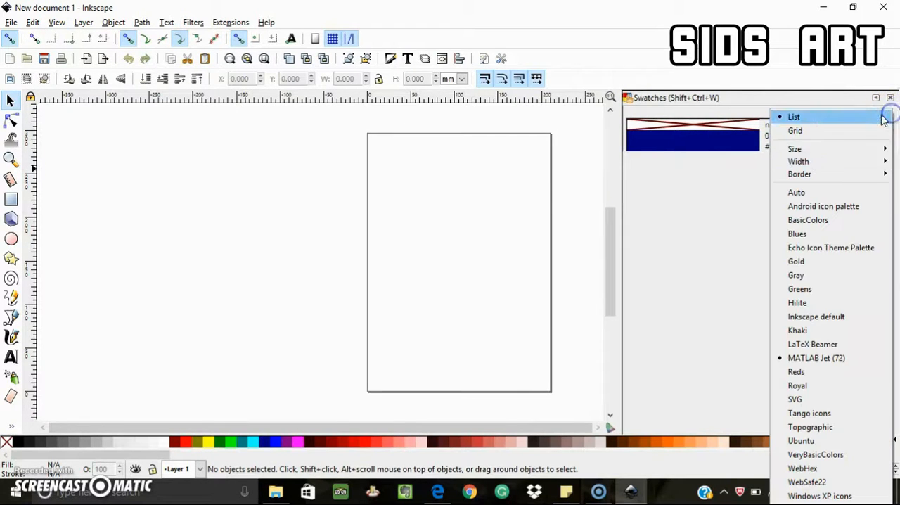
click(800, 288)
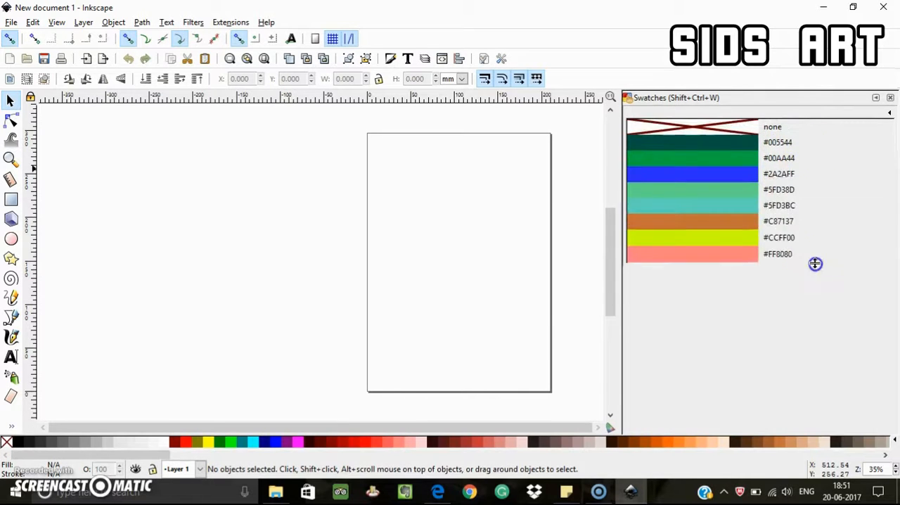
click(890, 97)
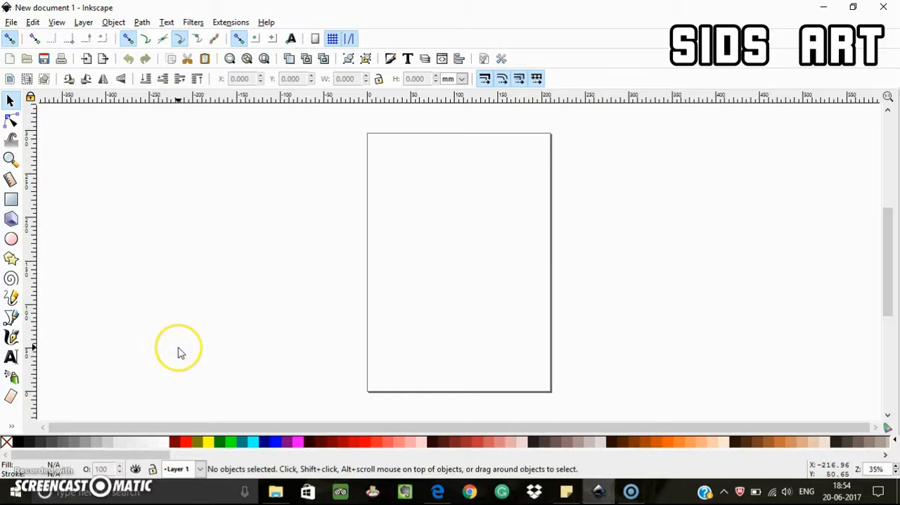
mouse_move(178, 336)
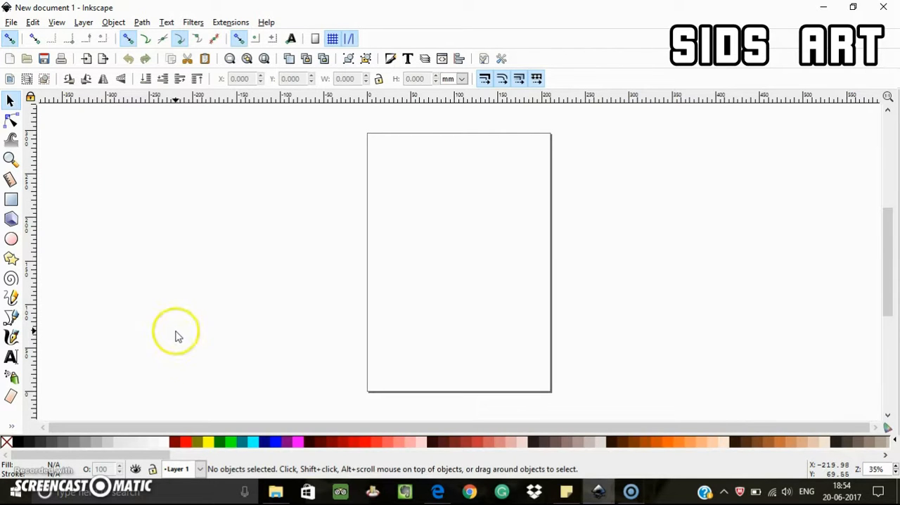
mouse_move(199, 312)
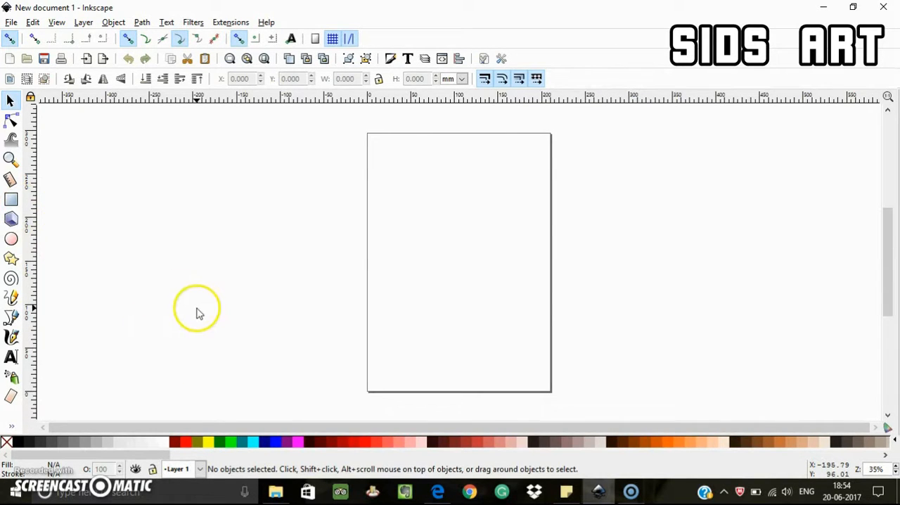
mouse_move(200, 313)
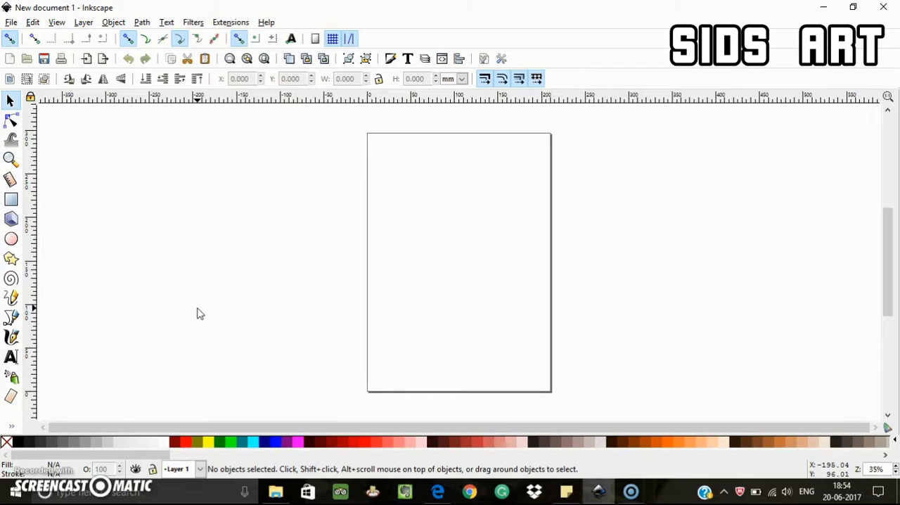
mouse_move(12, 26)
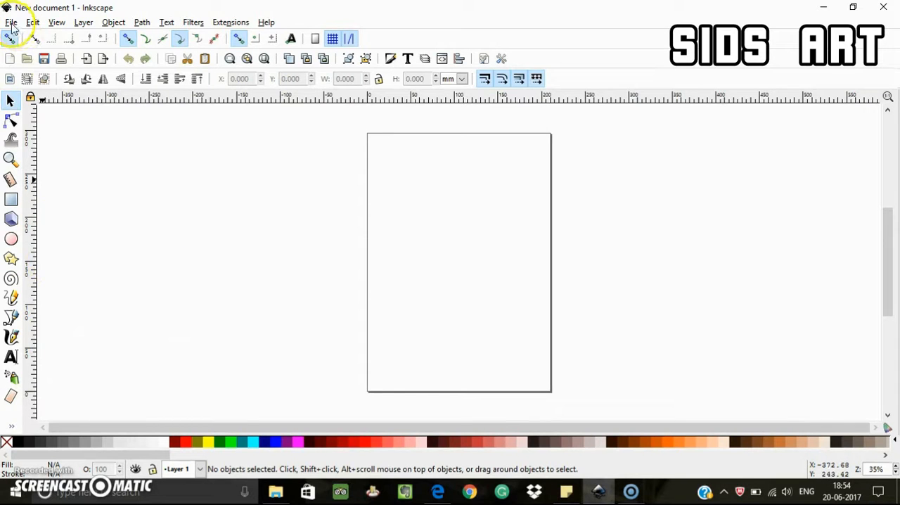
Reopen the recent Joker.svg portrait and select its artwork group
click(10, 21)
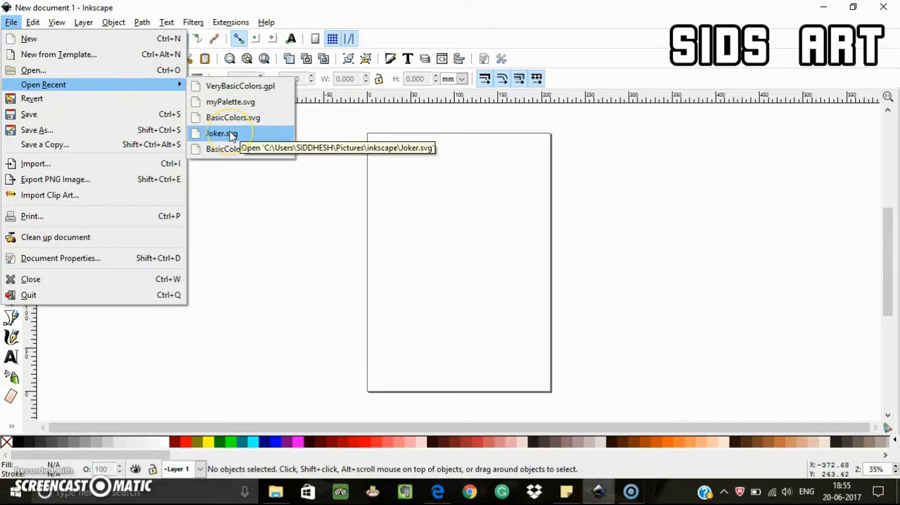
click(222, 132)
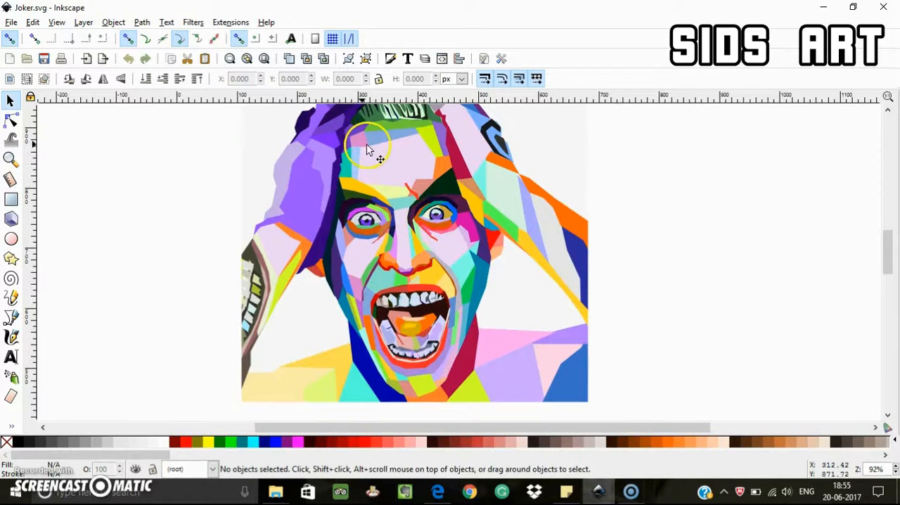
click(369, 147)
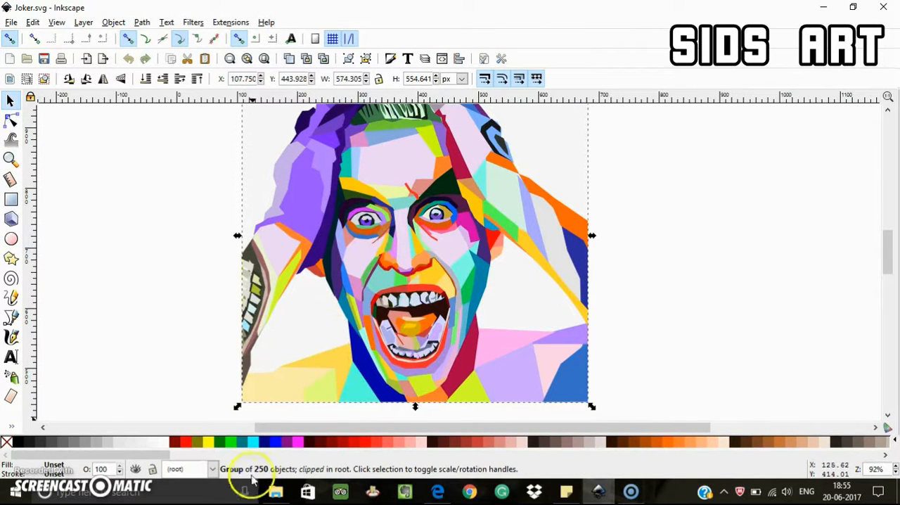
mouse_move(408, 255)
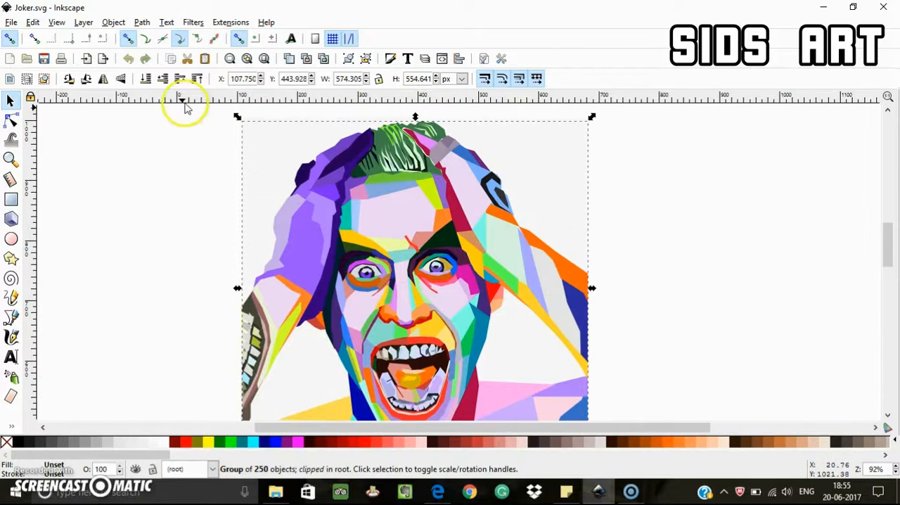
click(11, 22)
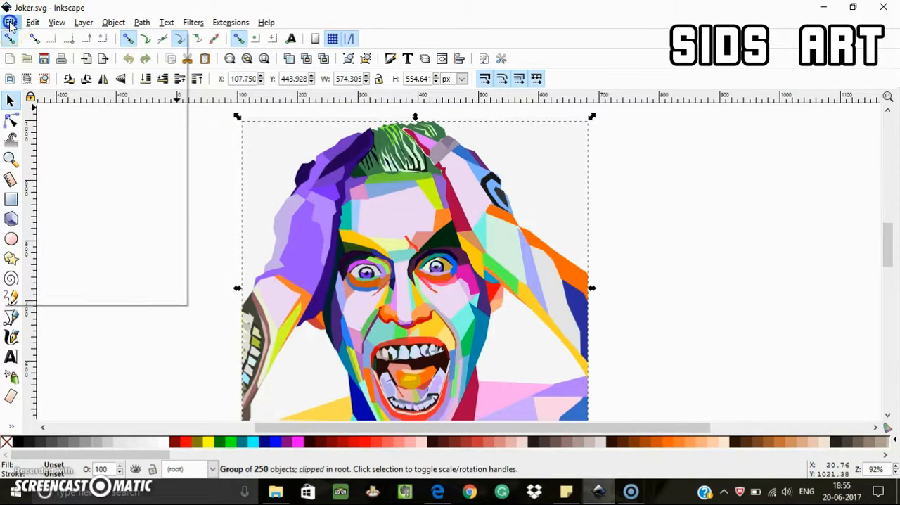
Save the Joker drawing as a GIMP Palette named Joker in the palettes folder
click(12, 22)
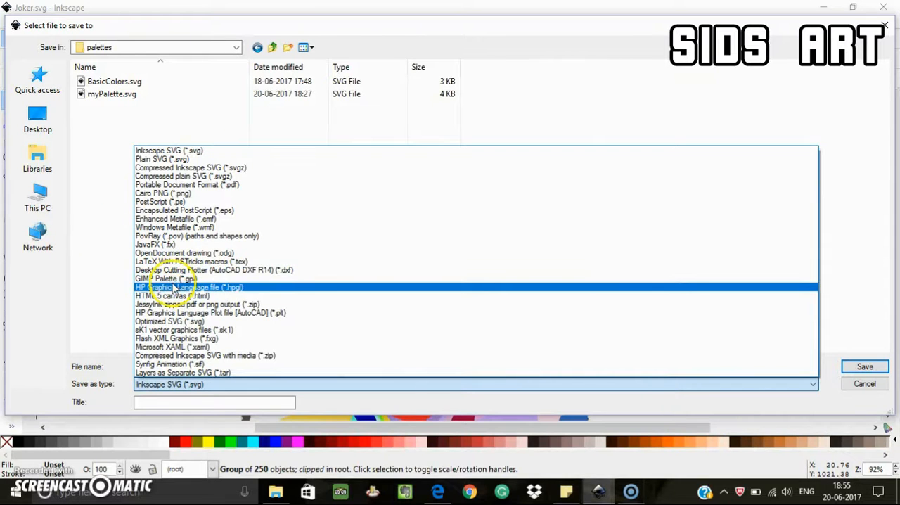
click(165, 279)
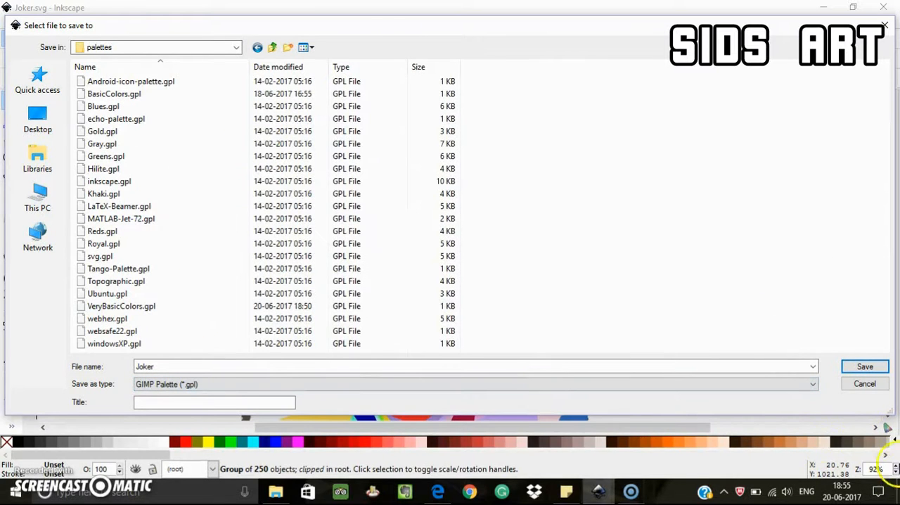
click(864, 366)
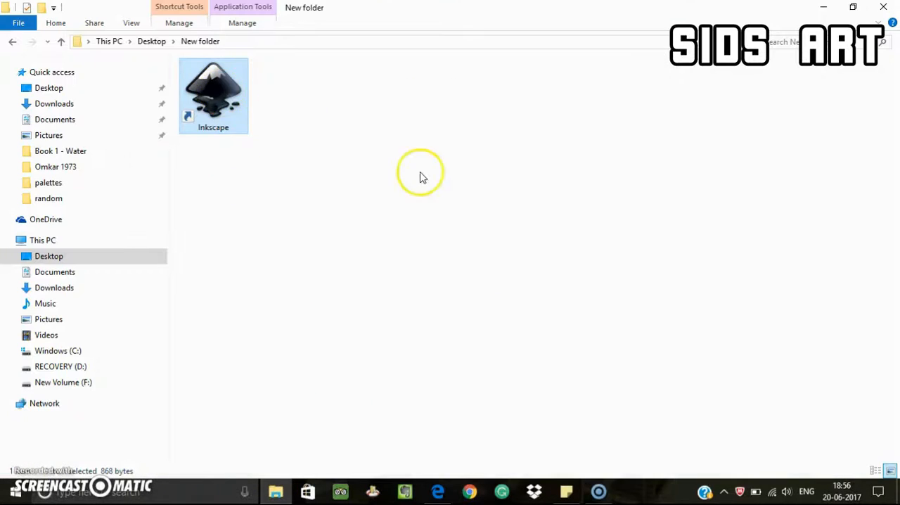
mouse_move(519, 218)
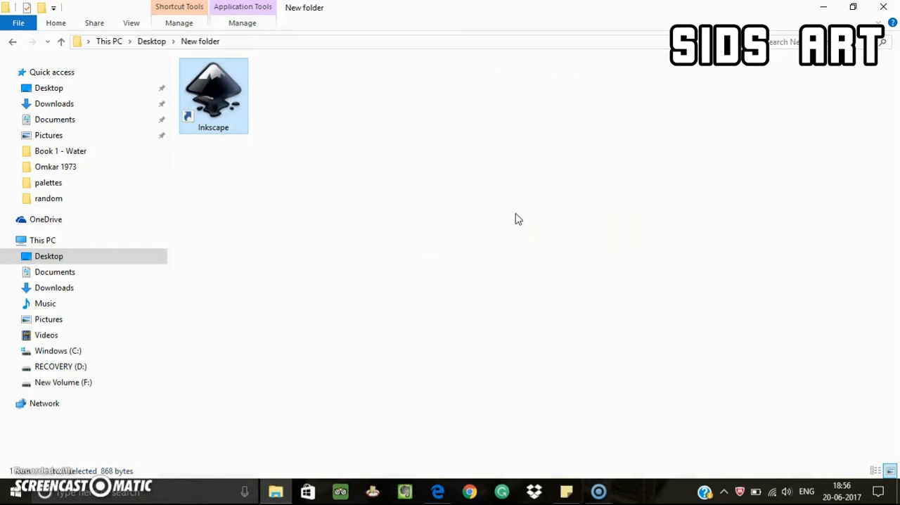
Relaunch Inkscape from its shortcut to load the new palette
double_click(213, 85)
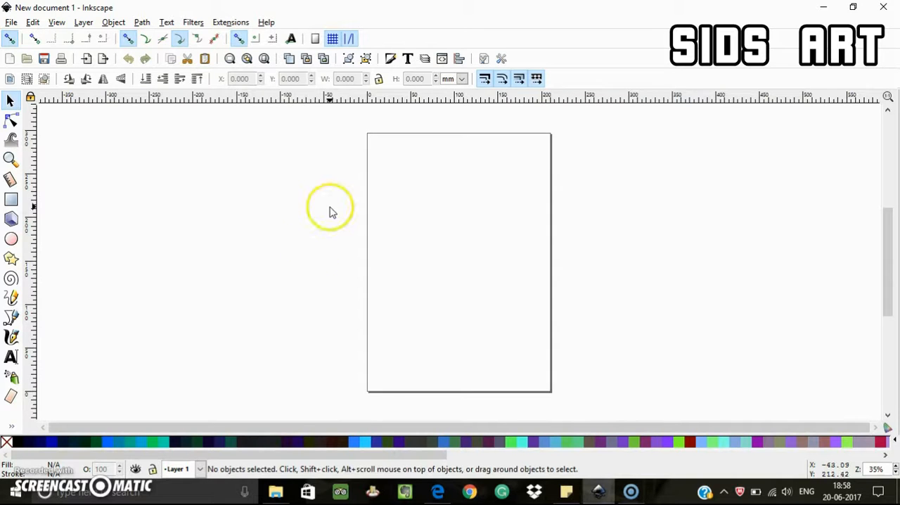
mouse_move(14, 28)
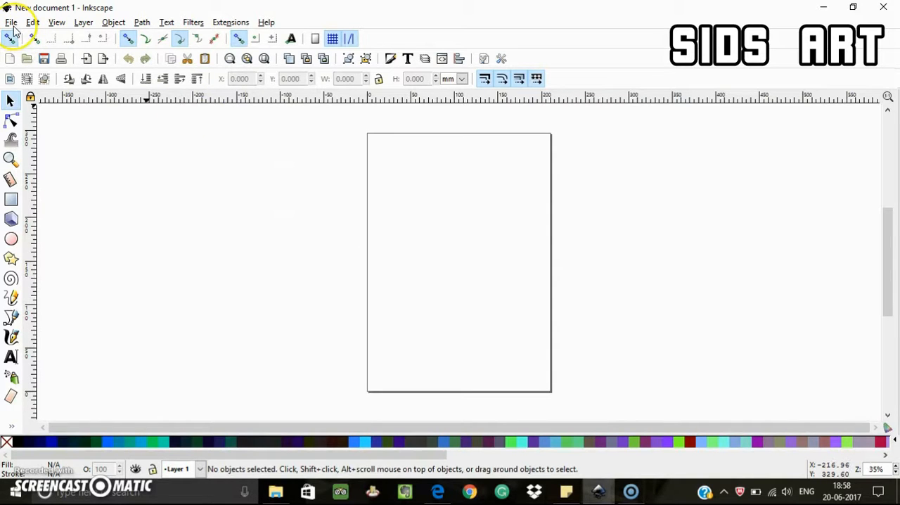
Import and embed the HOPE poster image into the new document
click(11, 22)
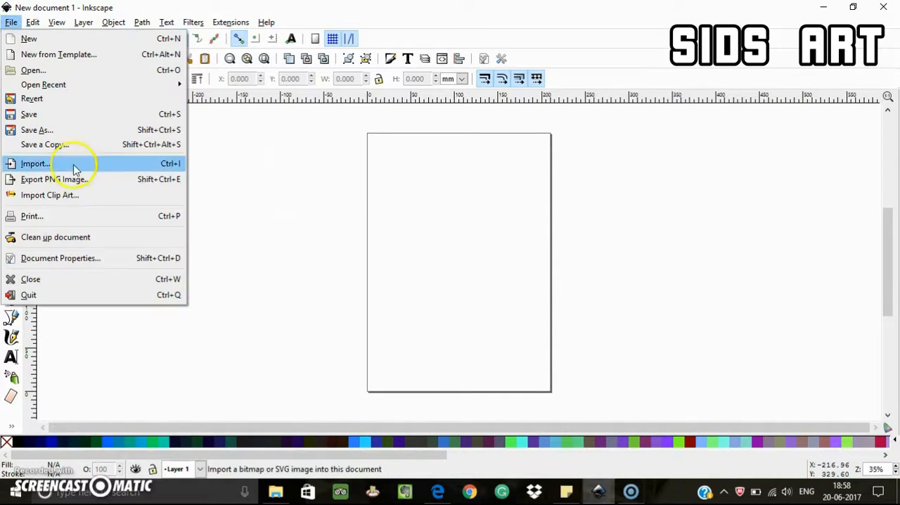
click(35, 163)
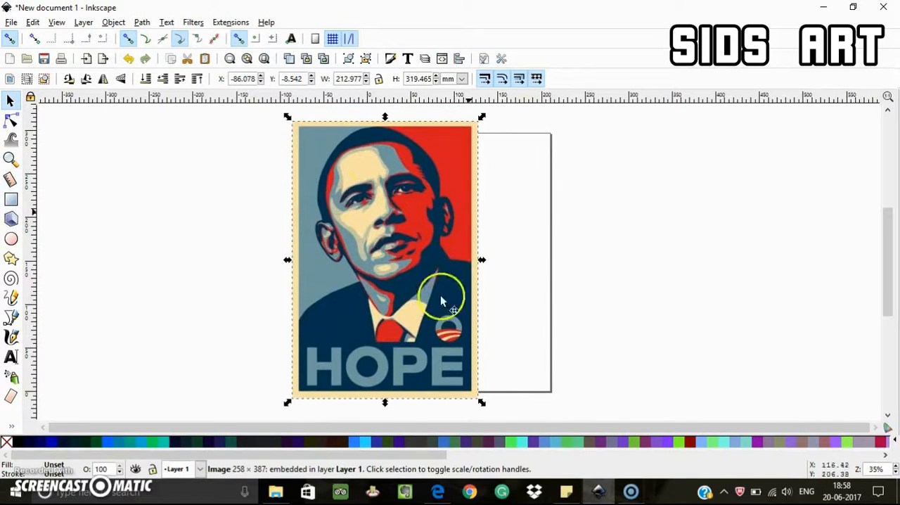
mouse_move(444, 218)
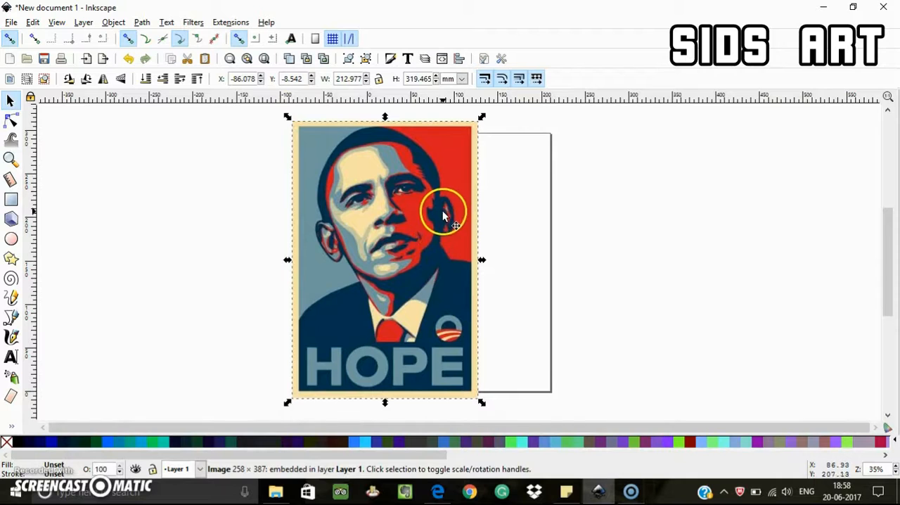
mouse_move(453, 275)
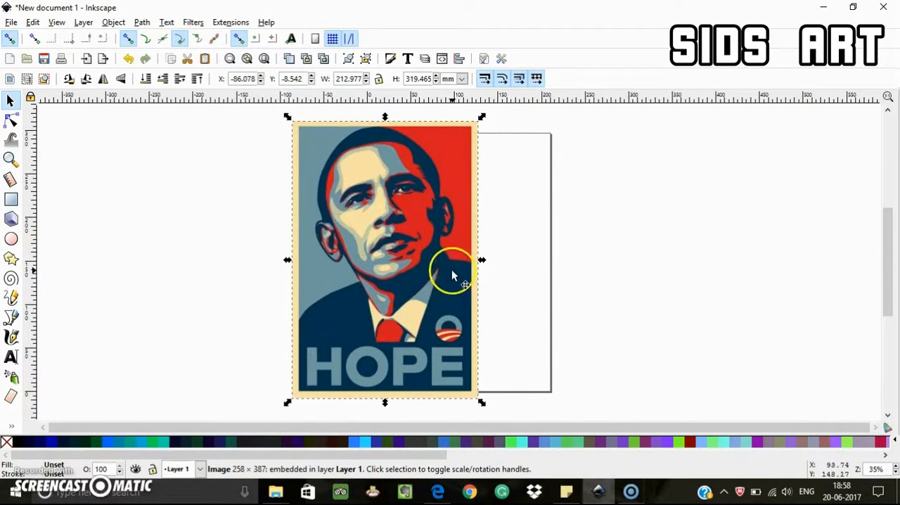
Start Trace Bitmap on the poster with Multiple scans: Colors and preview the result
click(142, 22)
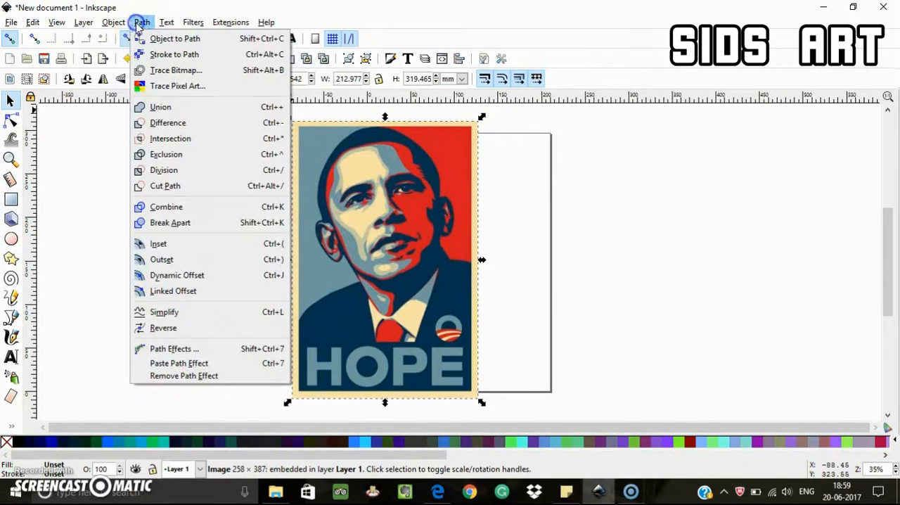
mouse_move(176, 70)
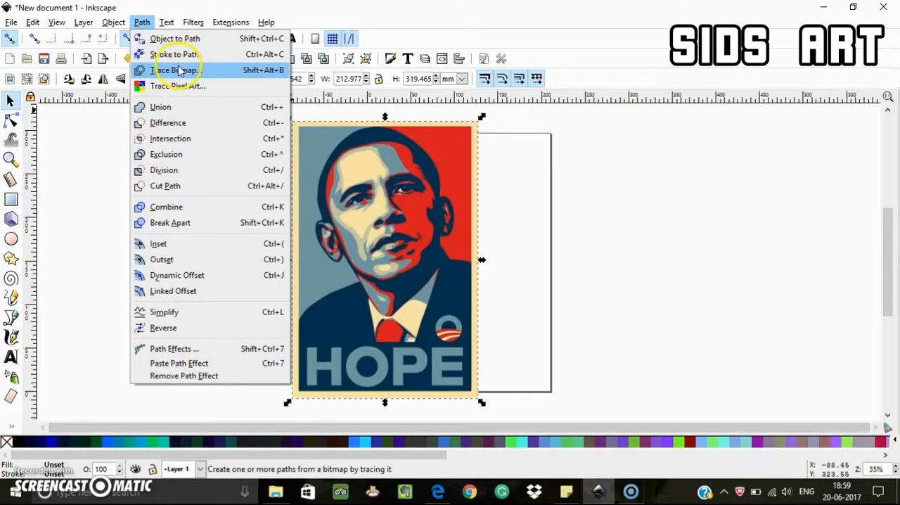
click(171, 70)
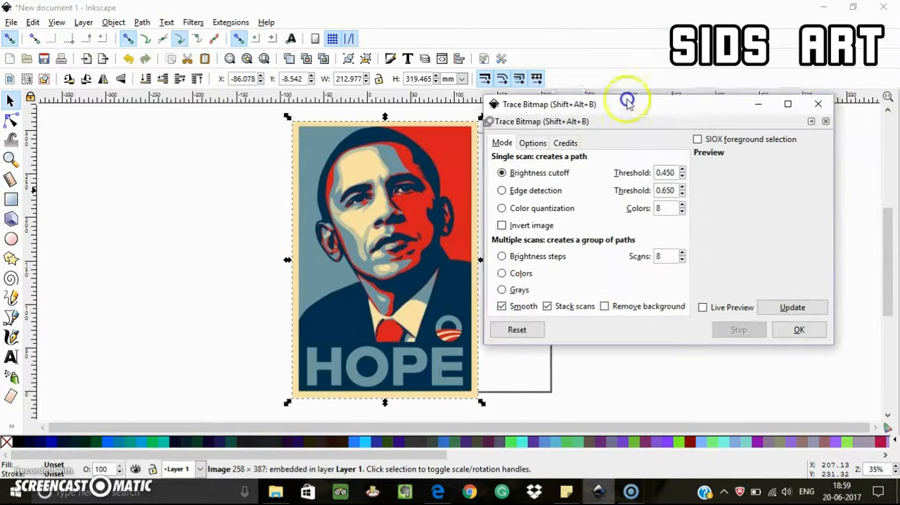
click(501, 274)
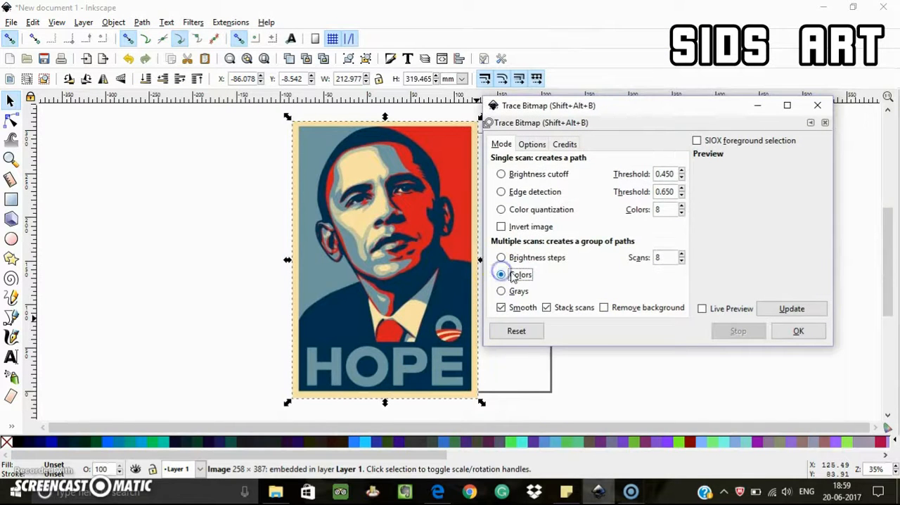
click(792, 309)
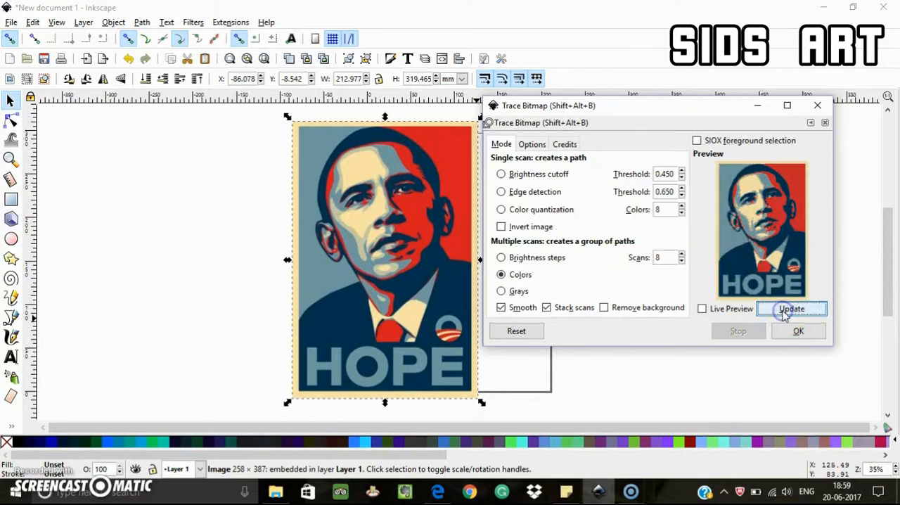
mouse_move(668, 274)
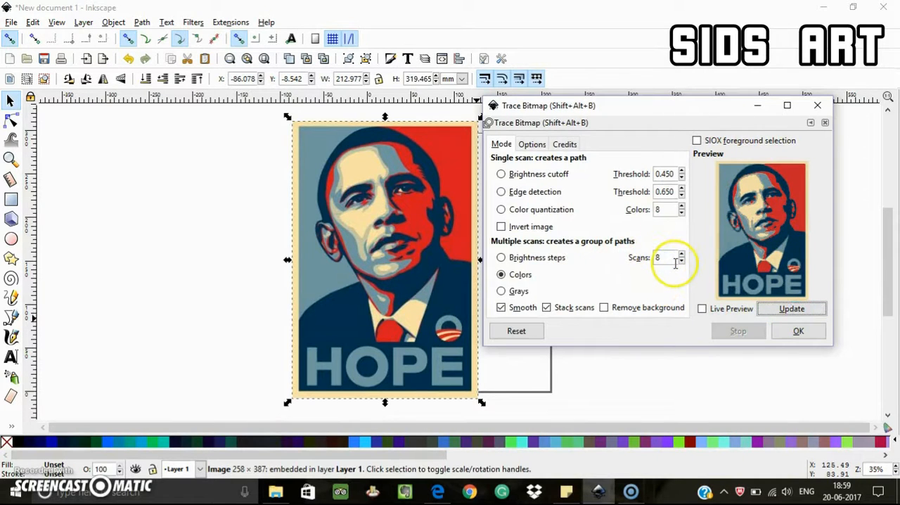
mouse_move(672, 113)
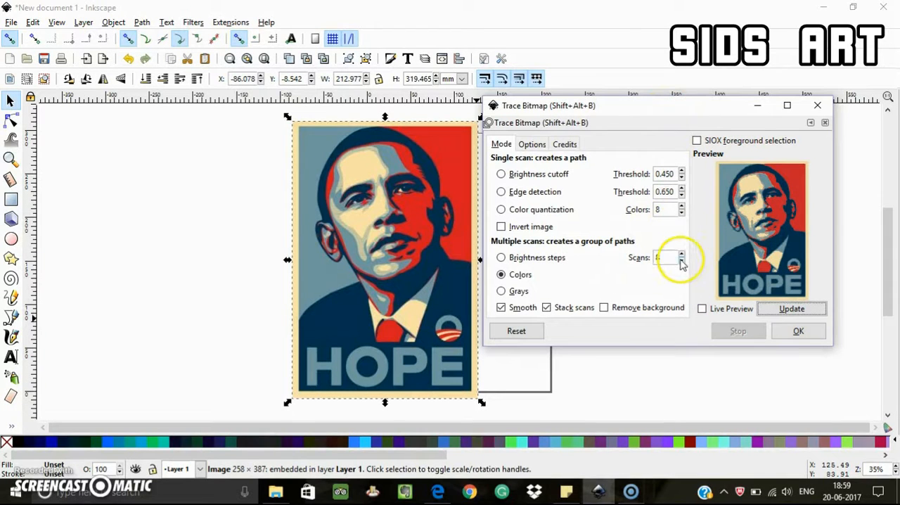
Try a 2-scan preview, then settle on 9 colour scans and refresh the preview
click(680, 255)
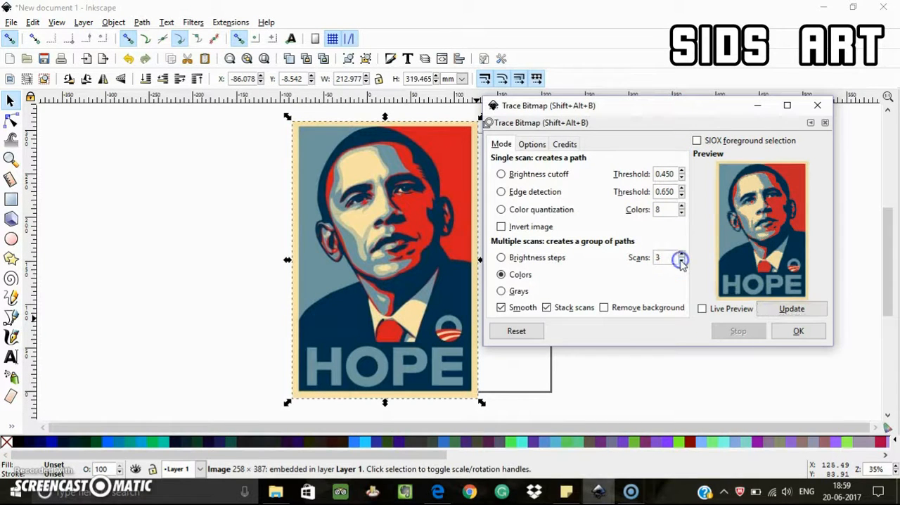
click(680, 260)
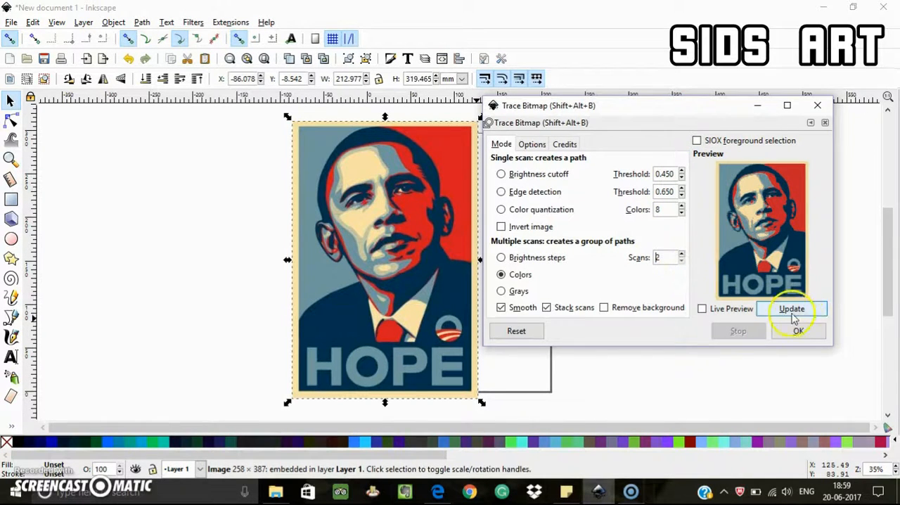
click(792, 308)
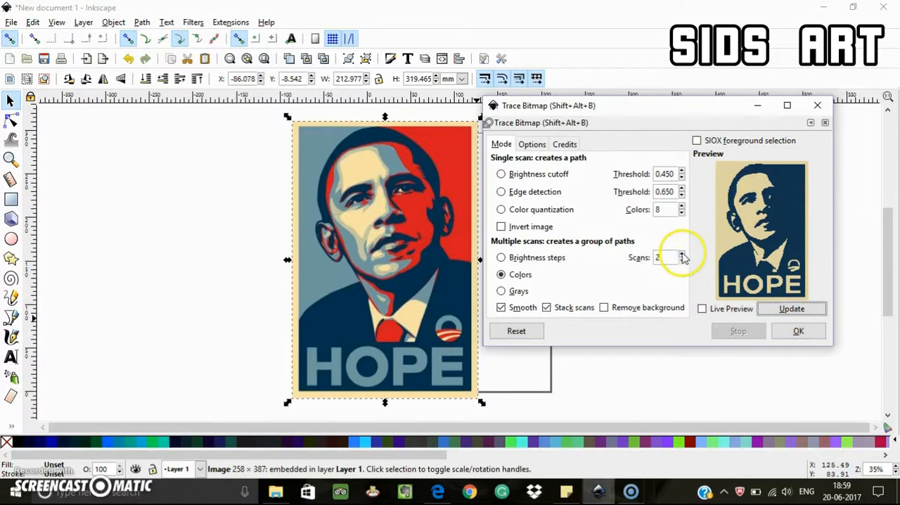
click(681, 254)
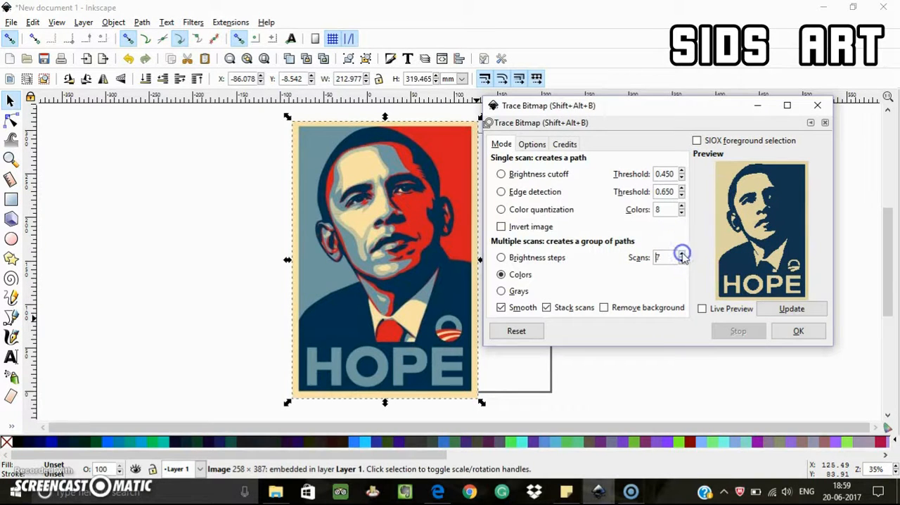
click(681, 254)
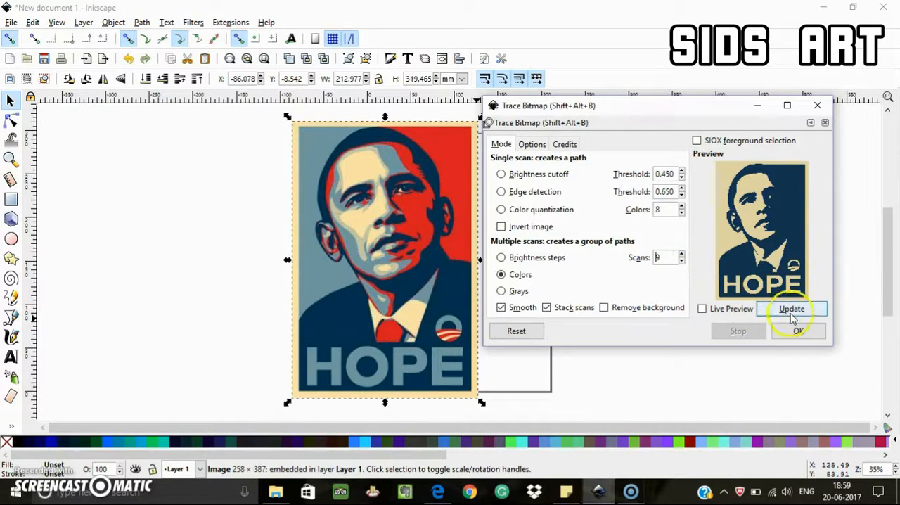
click(791, 308)
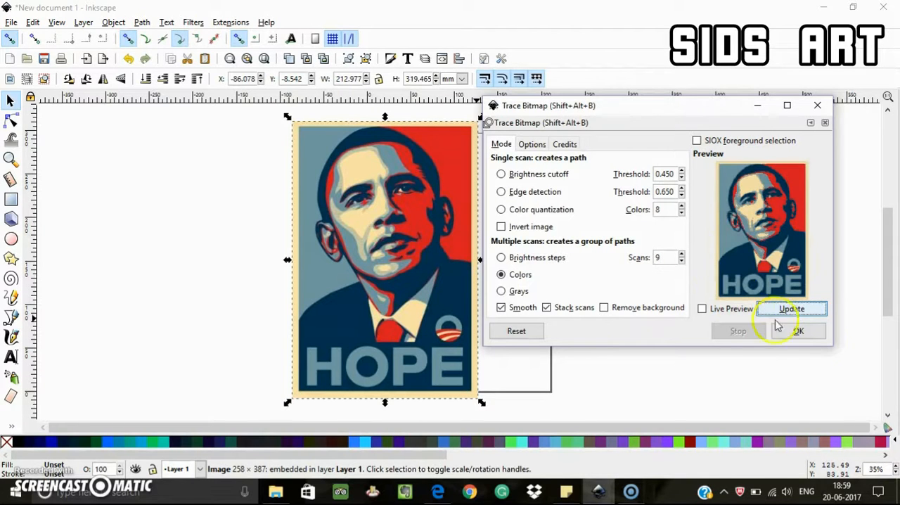
mouse_move(854, 253)
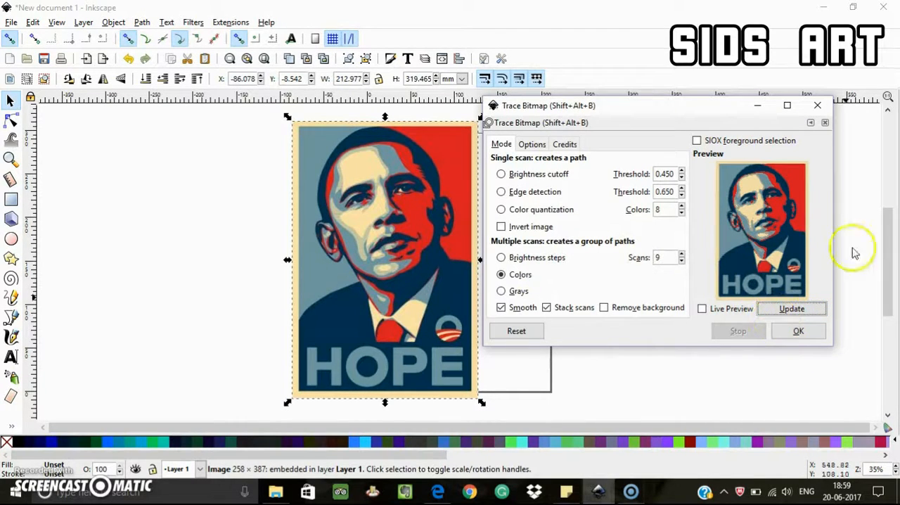
click(798, 331)
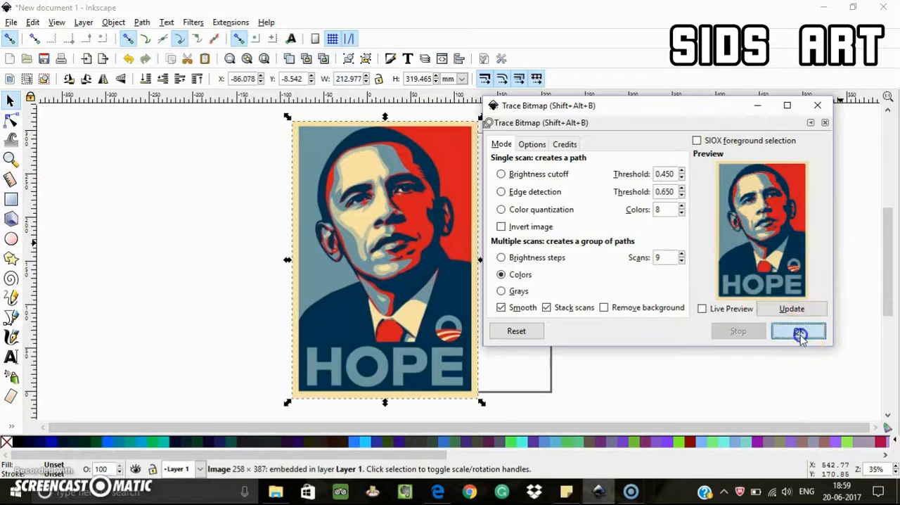
Trace the poster, select the 9-colour group and save it as GIMP palette 'HopePoster', closing without saving the SVG
click(798, 331)
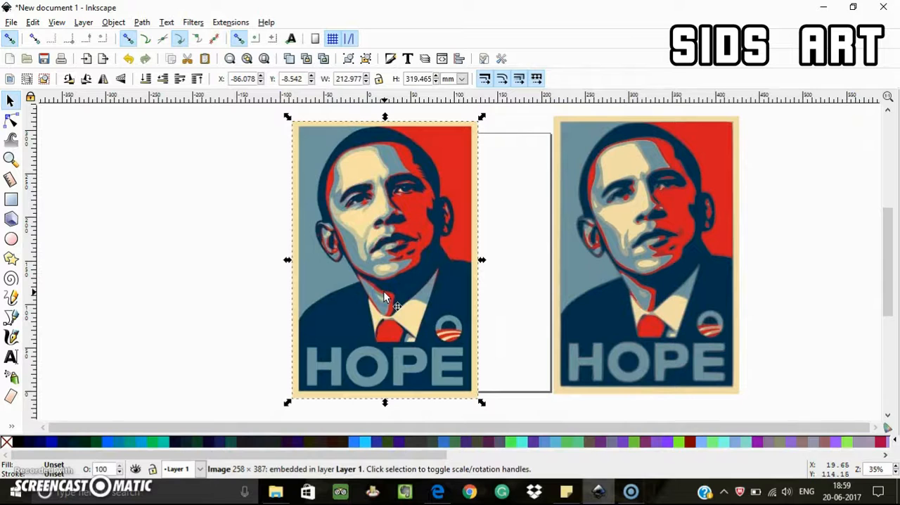
drag(385, 295, 343, 309)
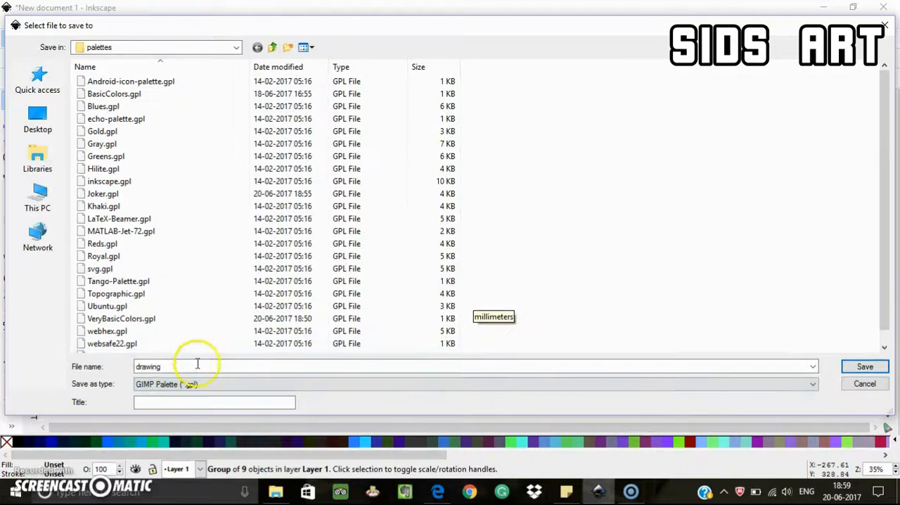
text(Hope)
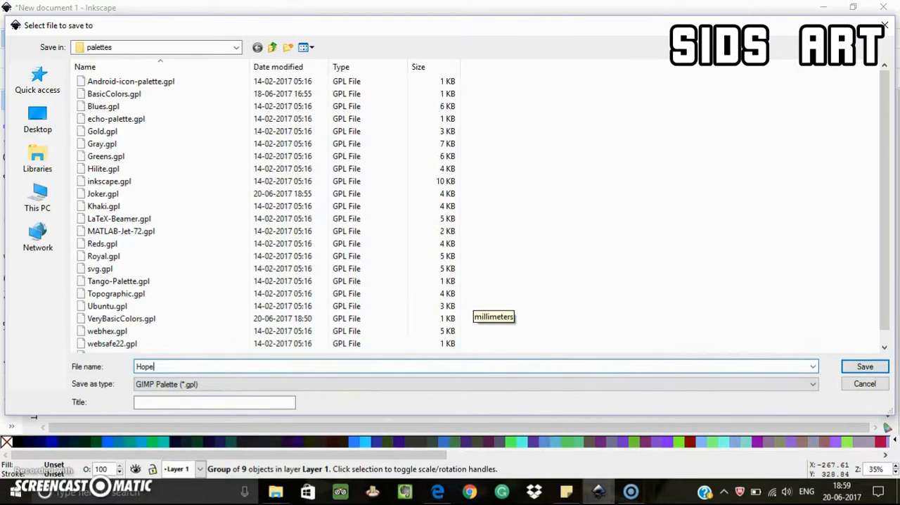
text(Poster)
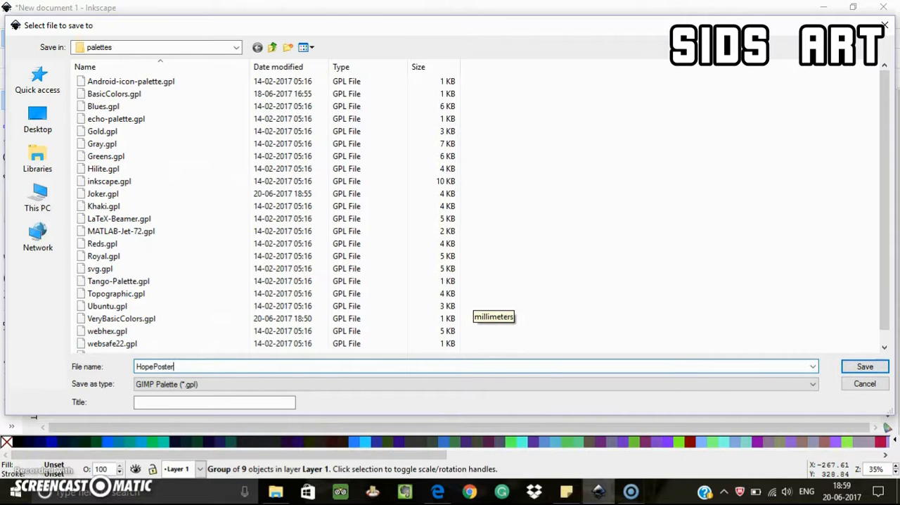
mouse_move(862, 355)
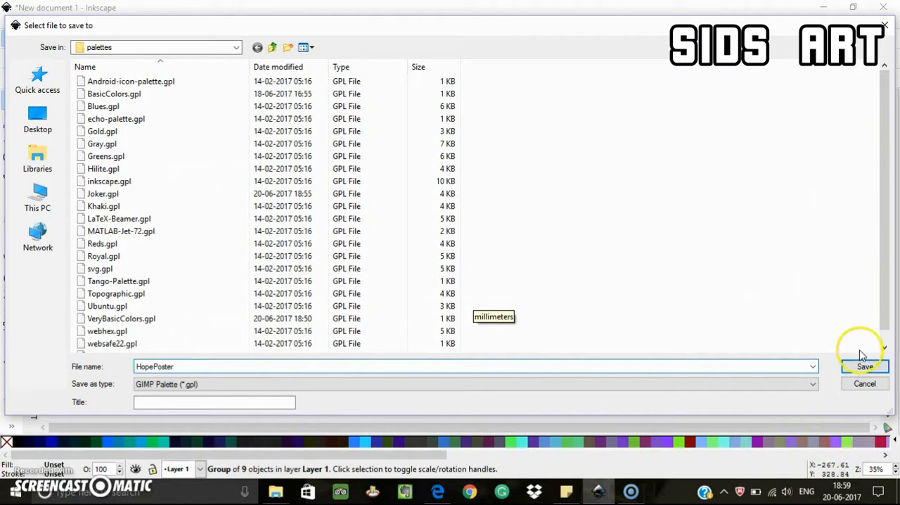
click(864, 366)
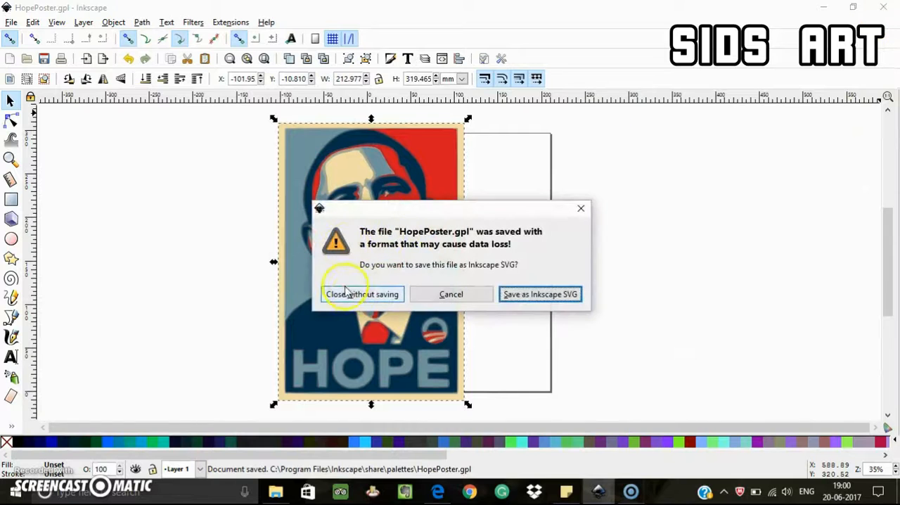
click(361, 294)
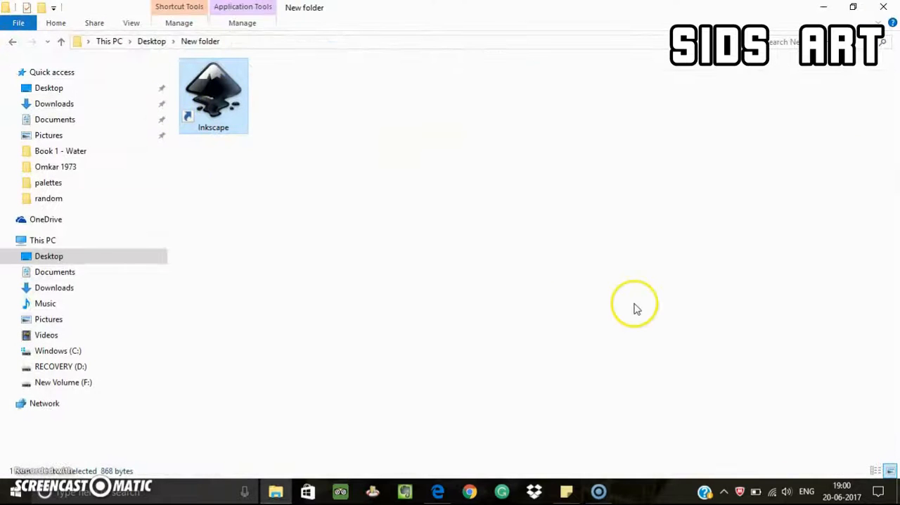
mouse_move(512, 271)
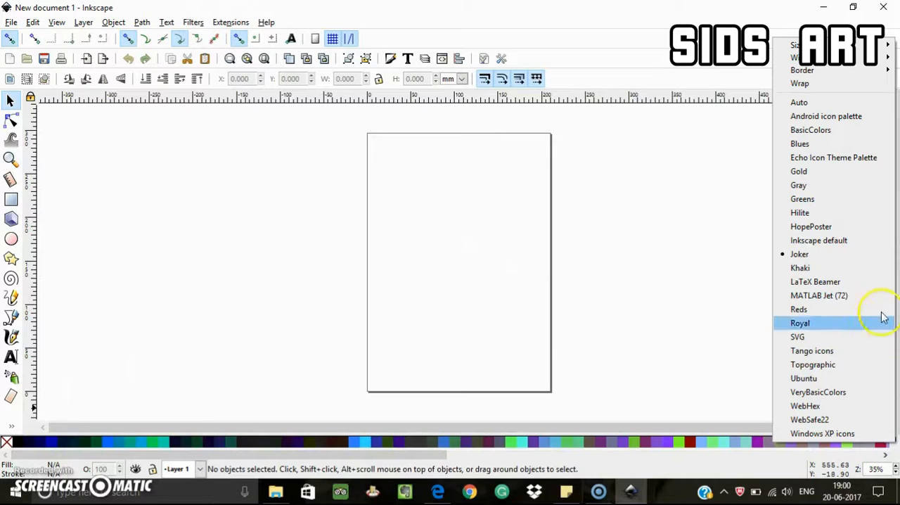
Switch the swatch bar to the HopePoster palette of poster blues, greys, reds and beige
click(799, 323)
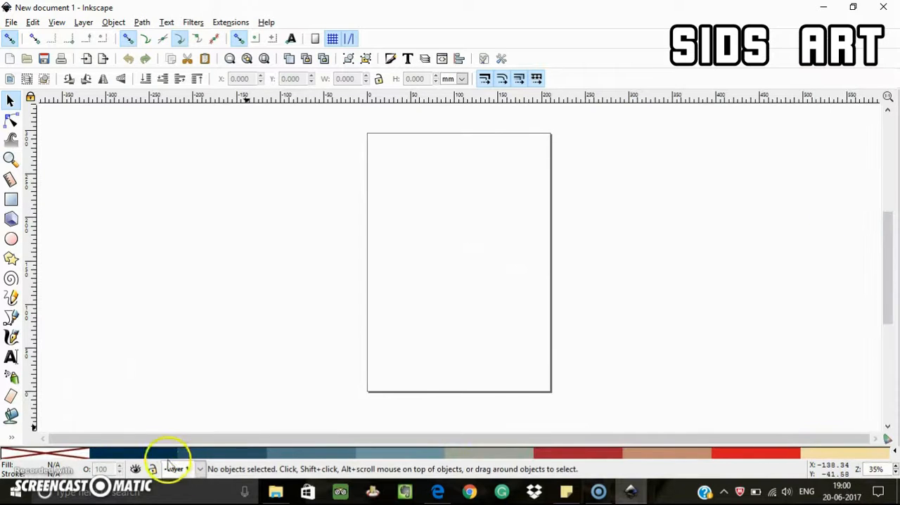
mouse_move(830, 371)
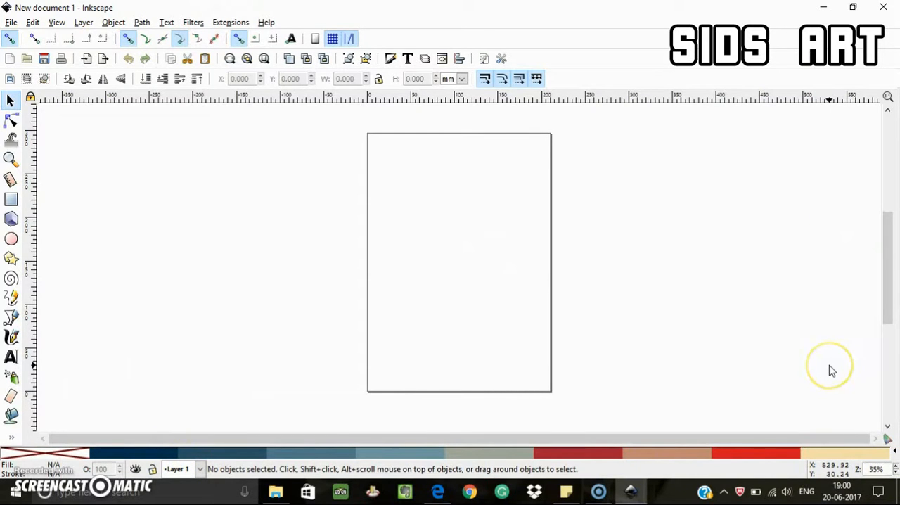
mouse_move(832, 372)
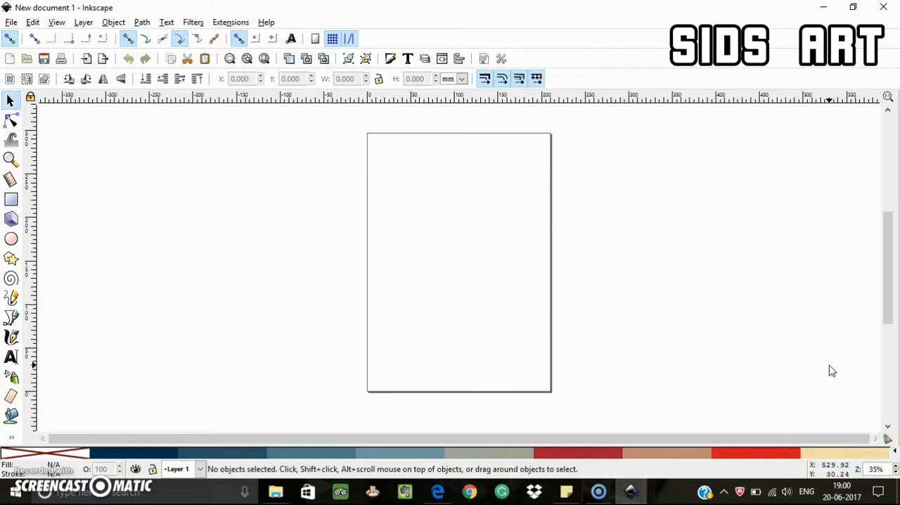
mouse_move(823, 365)
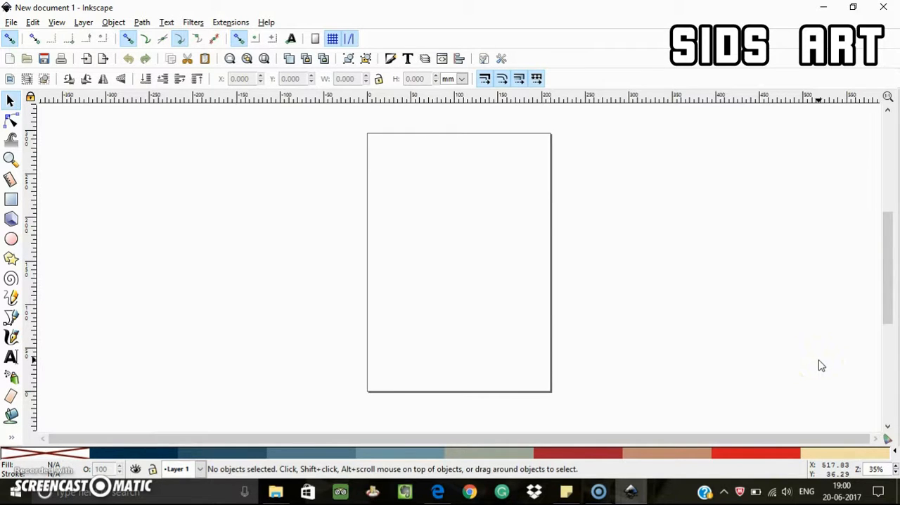